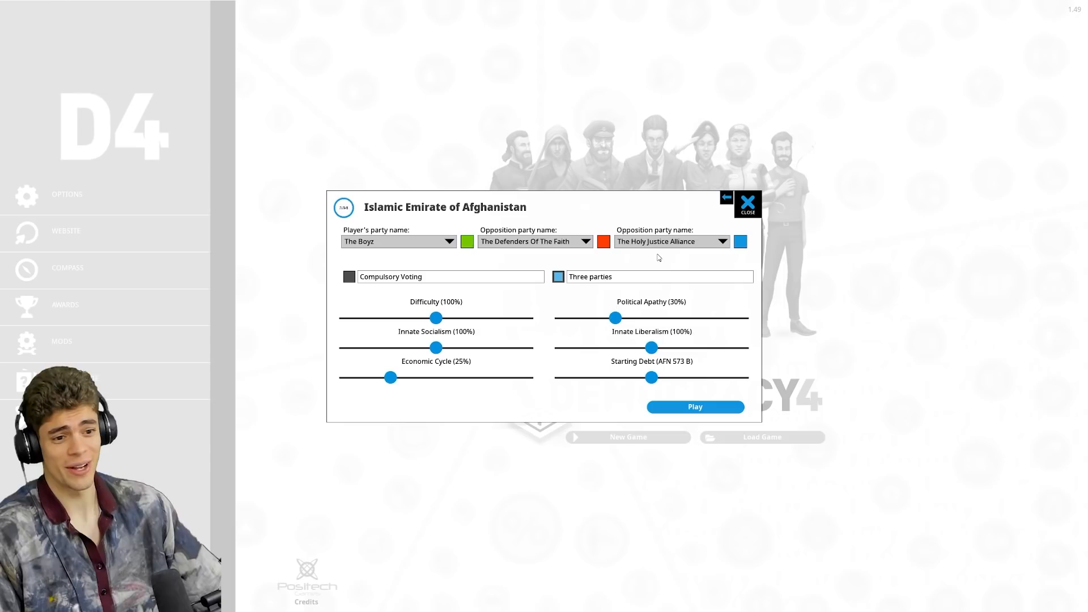
Step: Start the Afghanistan game, review ministers, and dismiss the recruit dialog to begin governing
{"action": "left_click", "coordinate": [693, 407]}
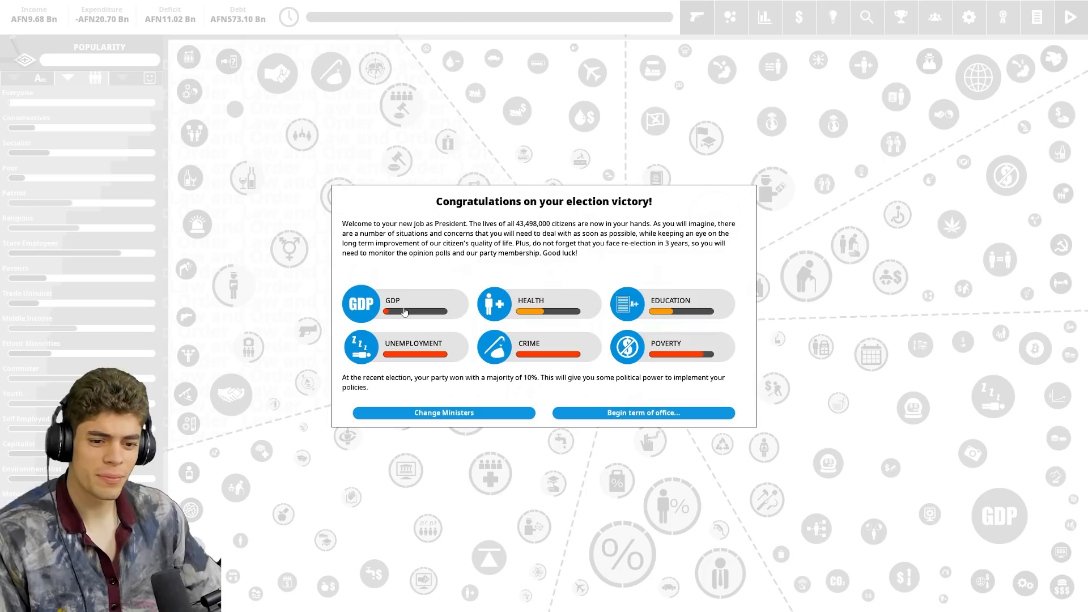
{"action": "left_click", "coordinate": [443, 413]}
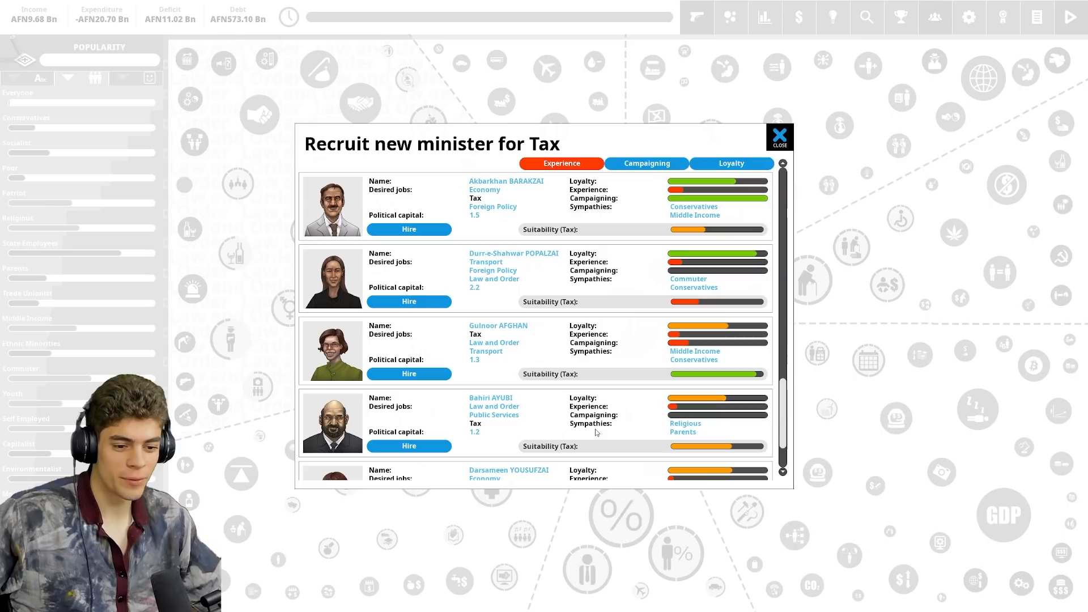
{"action": "left_click", "coordinate": [779, 136]}
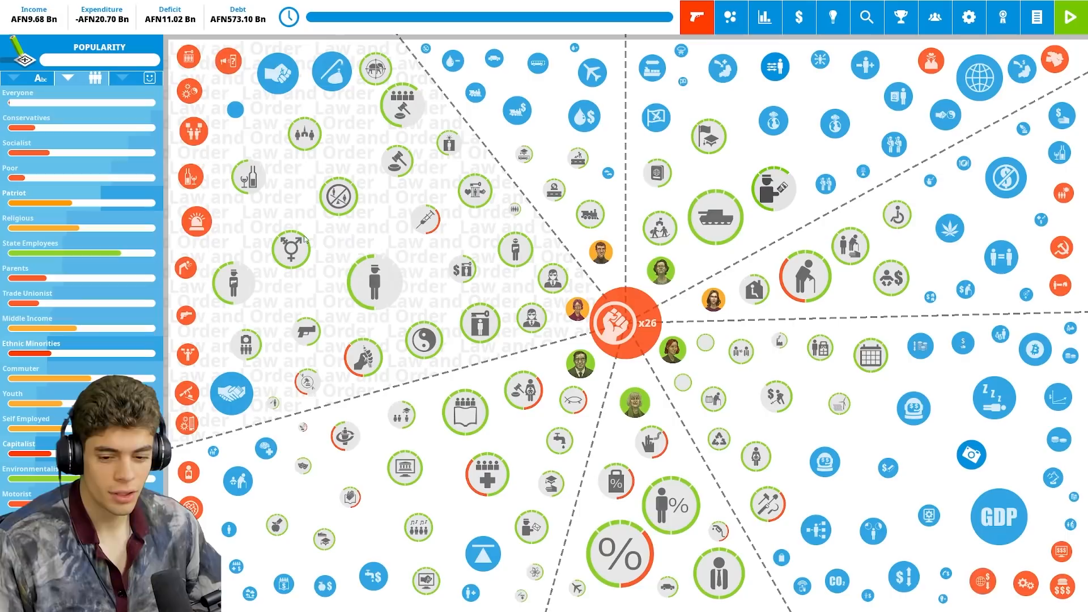
Step: Inspect the Fake News, Emergency Powers and Executive Term Length panels
{"action": "left_click", "coordinate": [620, 323]}
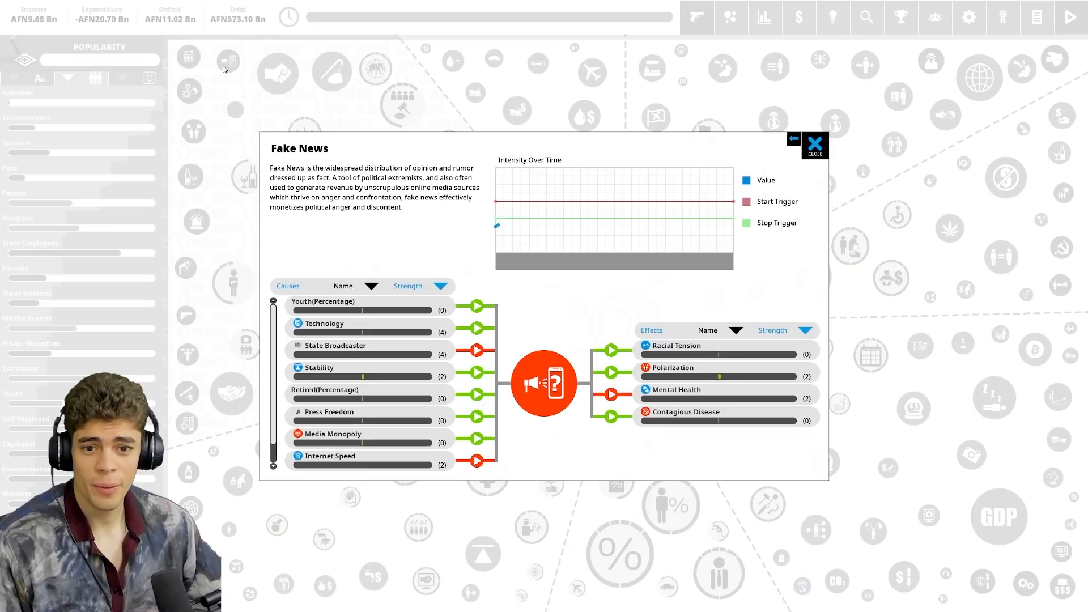
{"action": "left_click", "coordinate": [812, 146]}
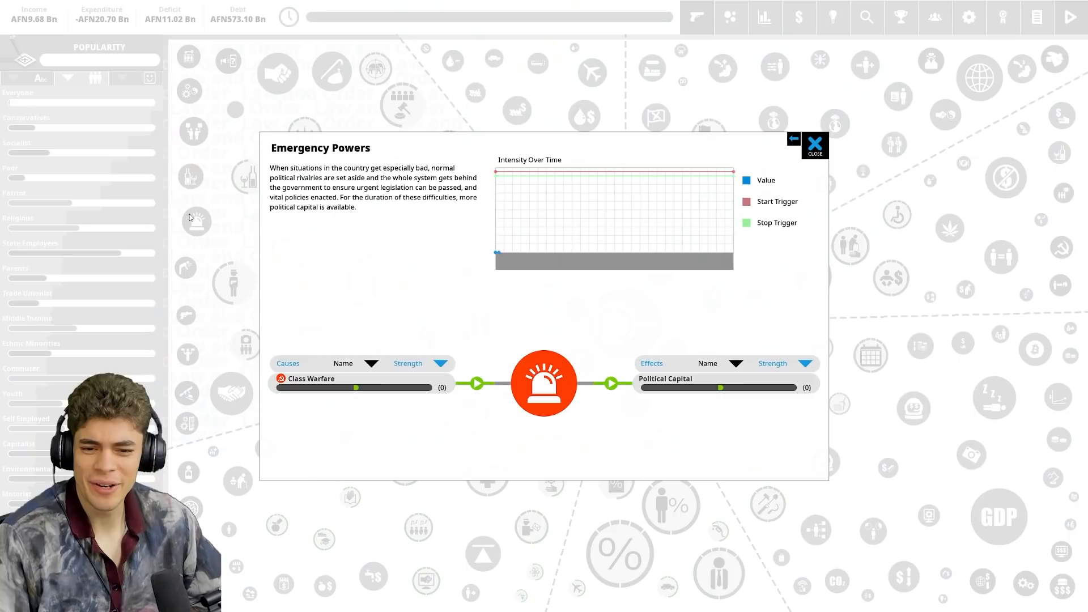
{"action": "left_click", "coordinate": [813, 146]}
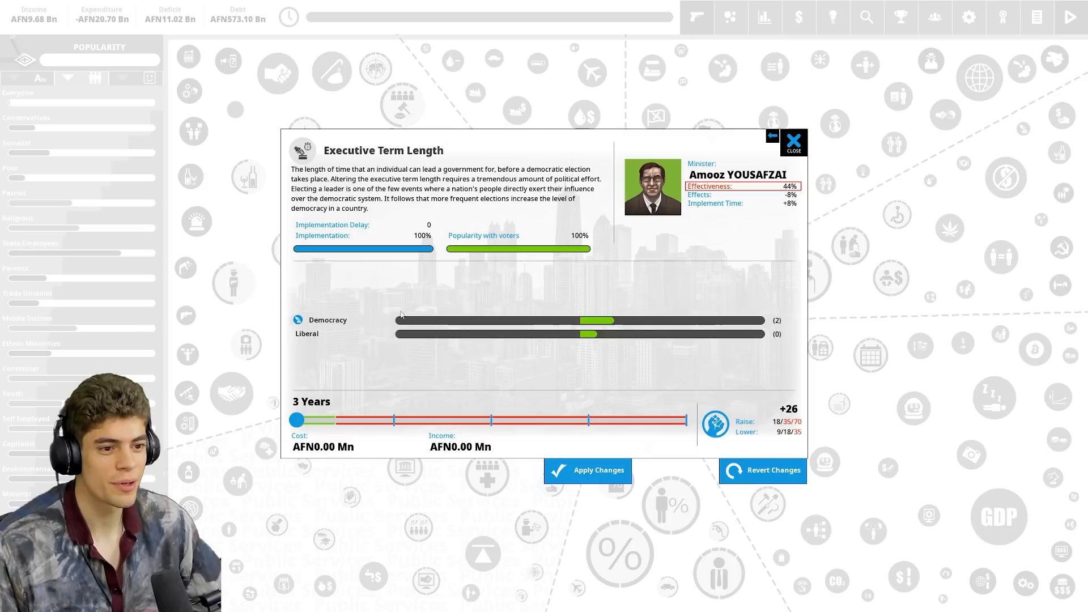
{"action": "left_click", "coordinate": [792, 142]}
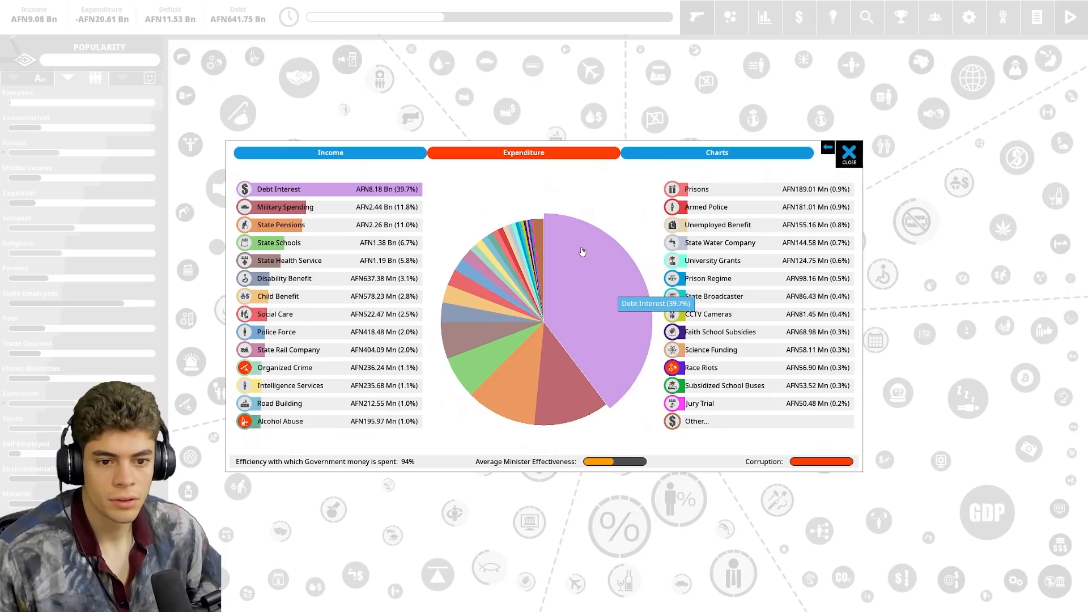
Step: Close the spending breakdown and advance turns until The Boyz lose the election
{"action": "left_click", "coordinate": [330, 152]}
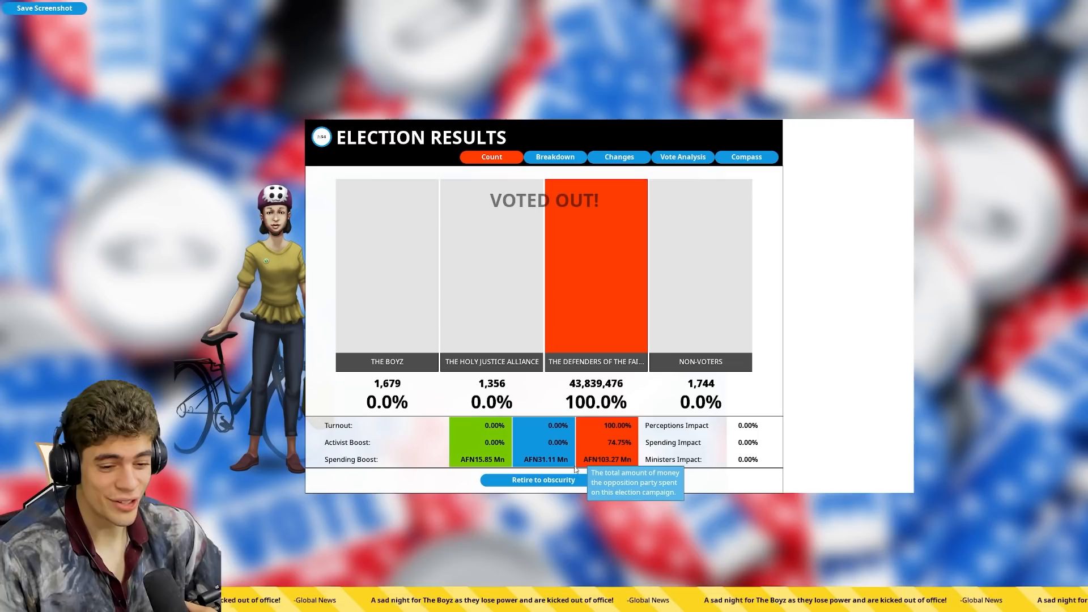
{"action": "mouse_move", "coordinate": [725, 344]}
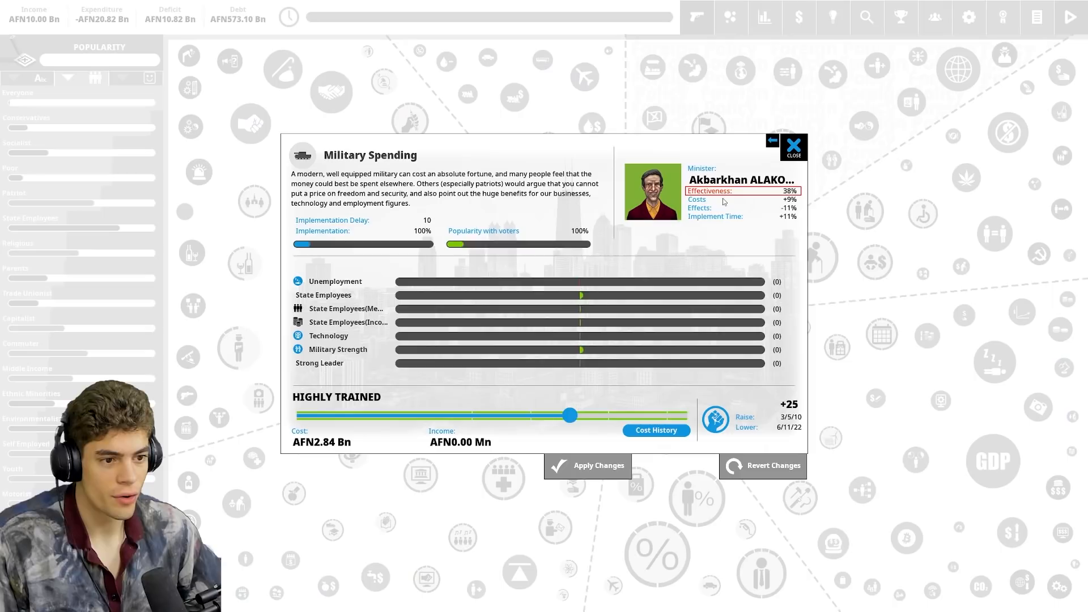
Step: Introduce the Automation Tax, pass the quarterly report, and close the policy ideas list
{"action": "left_click", "coordinate": [793, 146]}
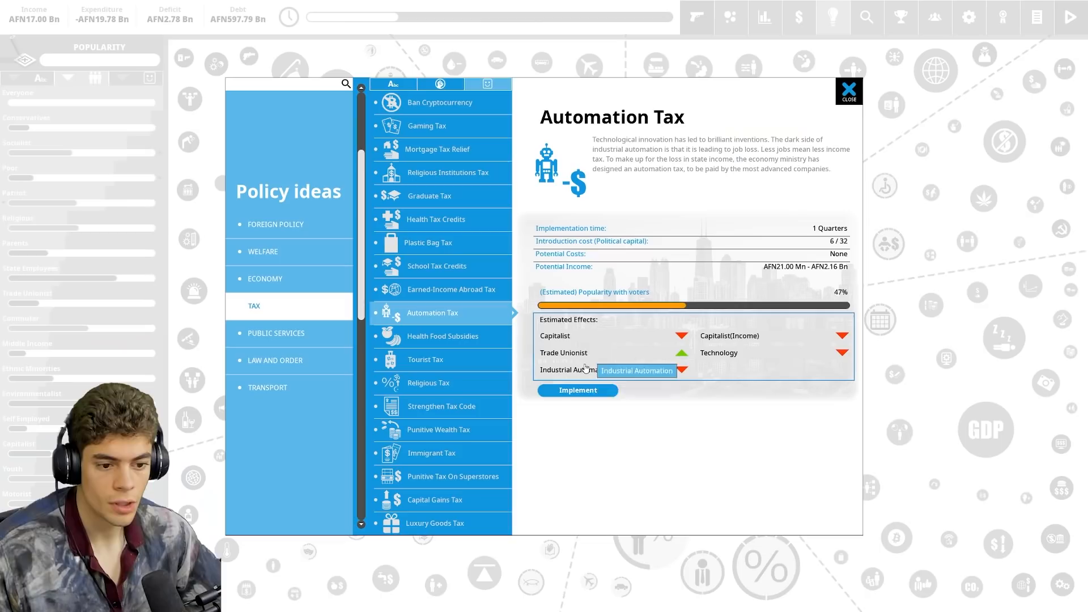
{"action": "left_click", "coordinate": [275, 225]}
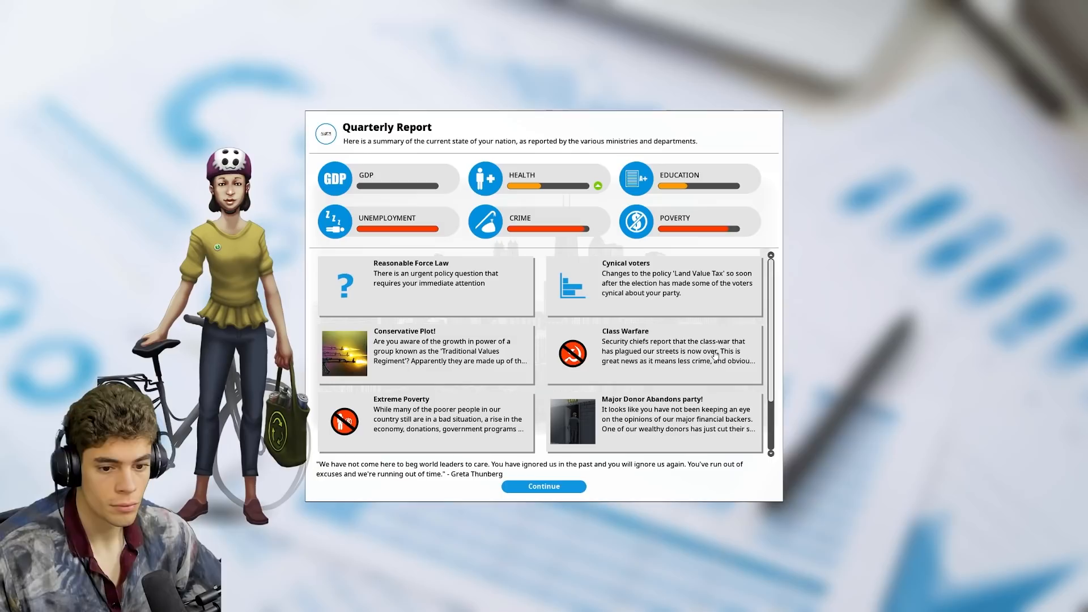
{"action": "left_click", "coordinate": [544, 485]}
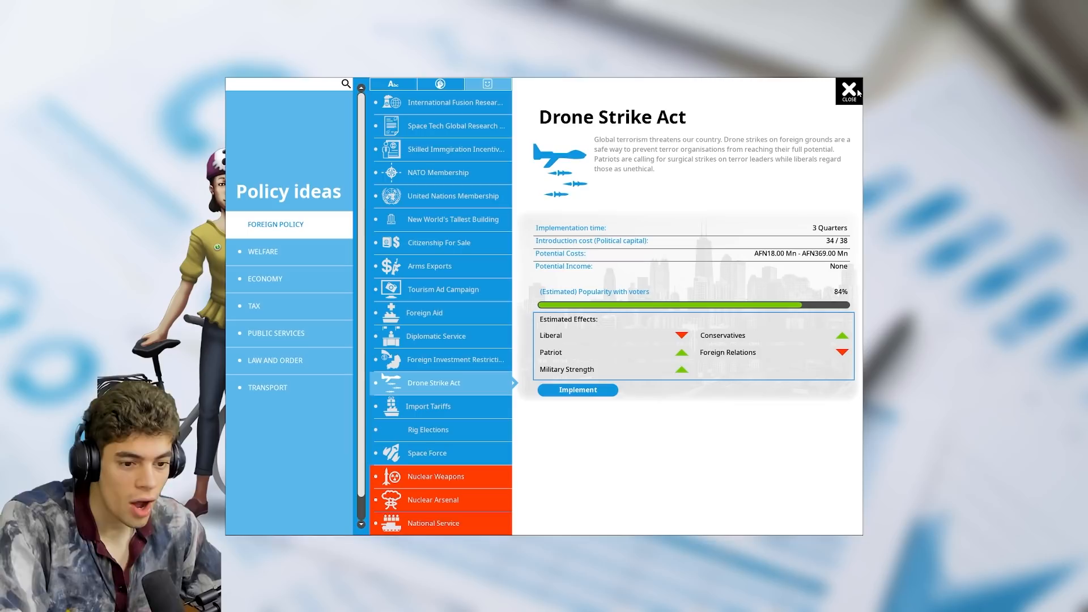
{"action": "left_click", "coordinate": [849, 91]}
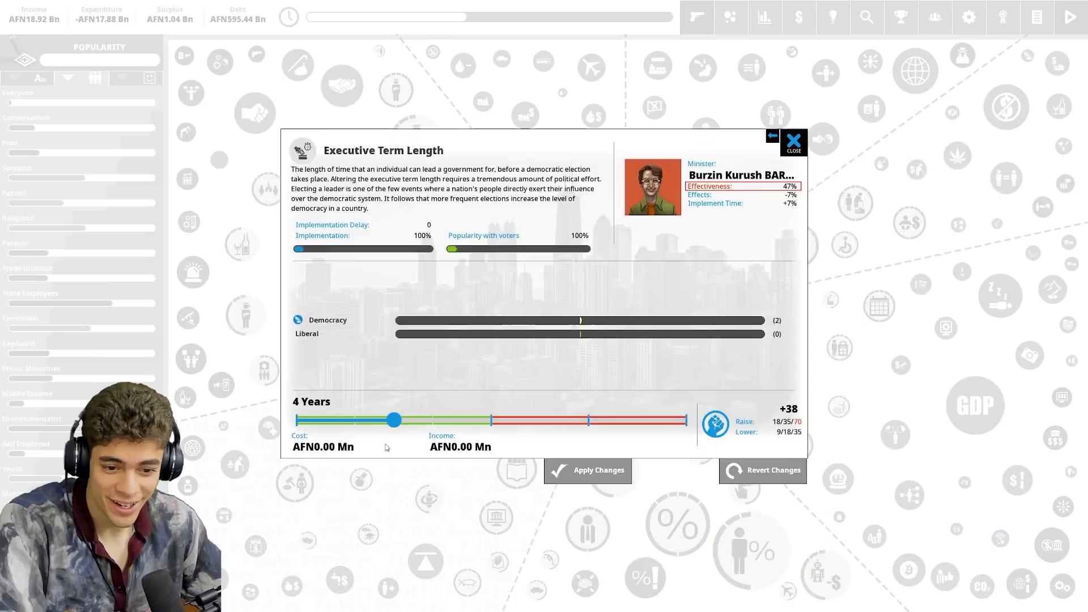
Step: Close the term length and budget charts, then view and close Firearm Laws
{"action": "left_click", "coordinate": [798, 16]}
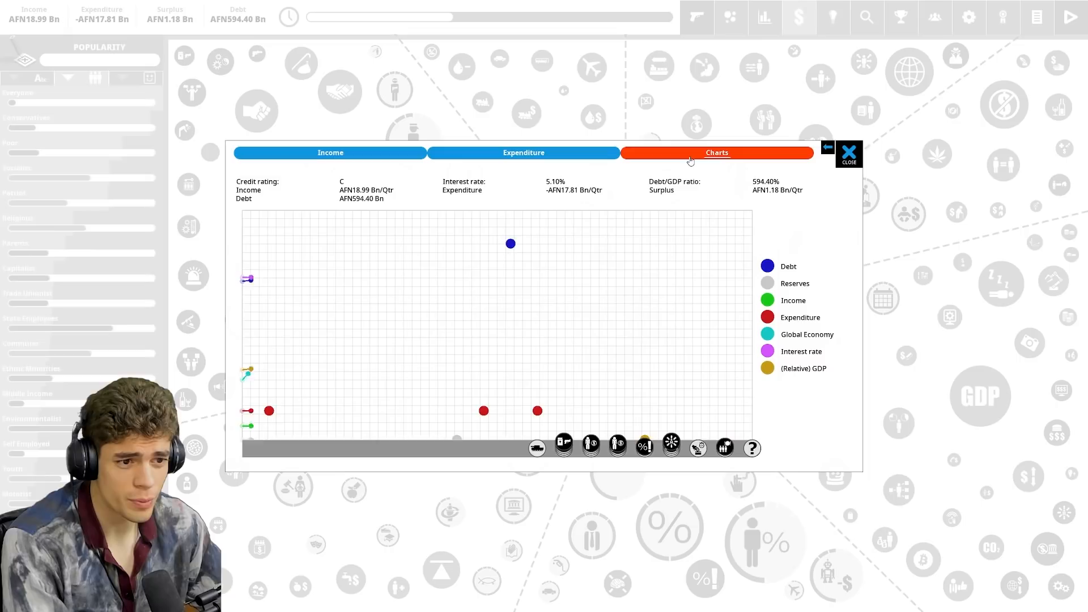
{"action": "left_click", "coordinate": [847, 153]}
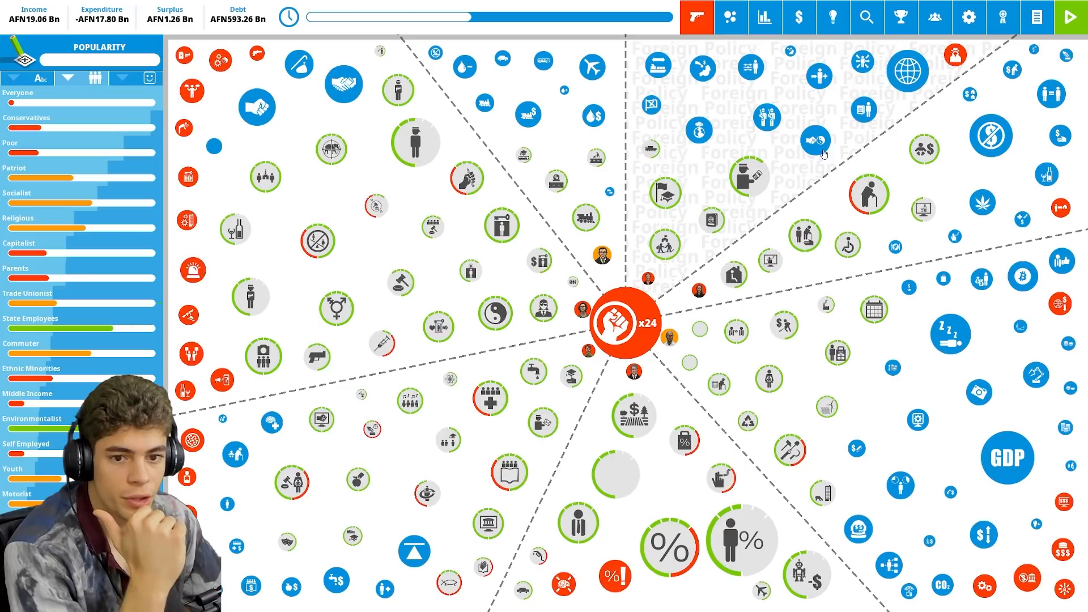
{"action": "mouse_move", "coordinate": [817, 139]}
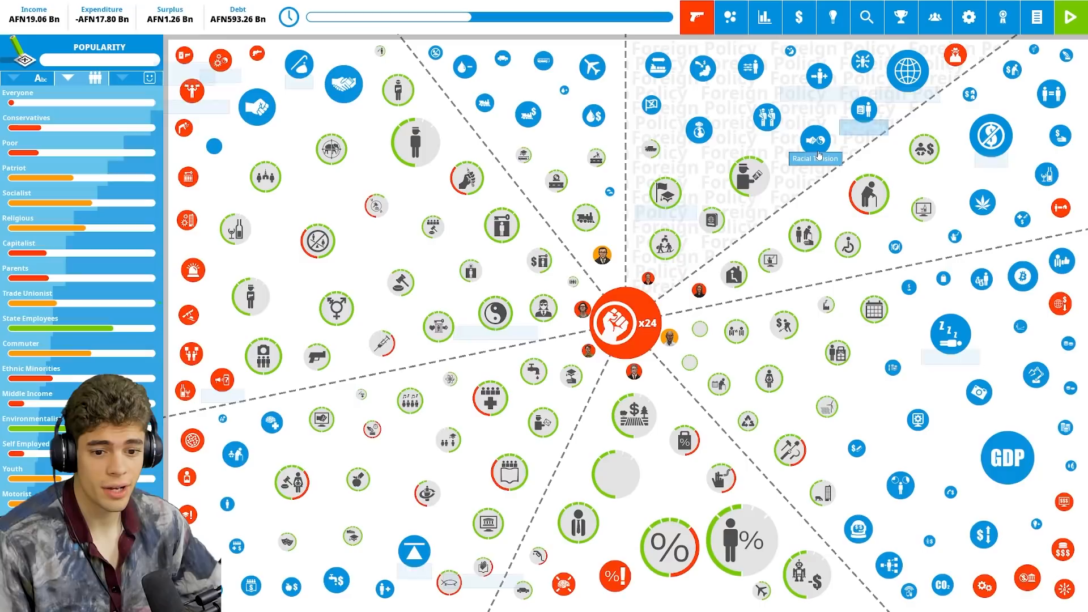
{"action": "left_click", "coordinate": [815, 140]}
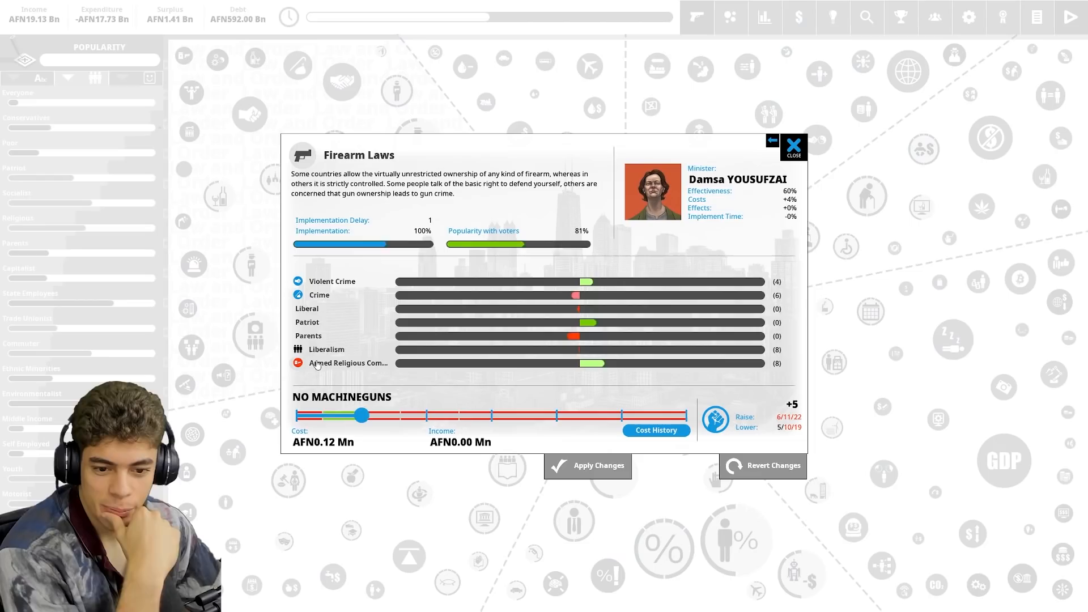
{"action": "left_click", "coordinate": [793, 146]}
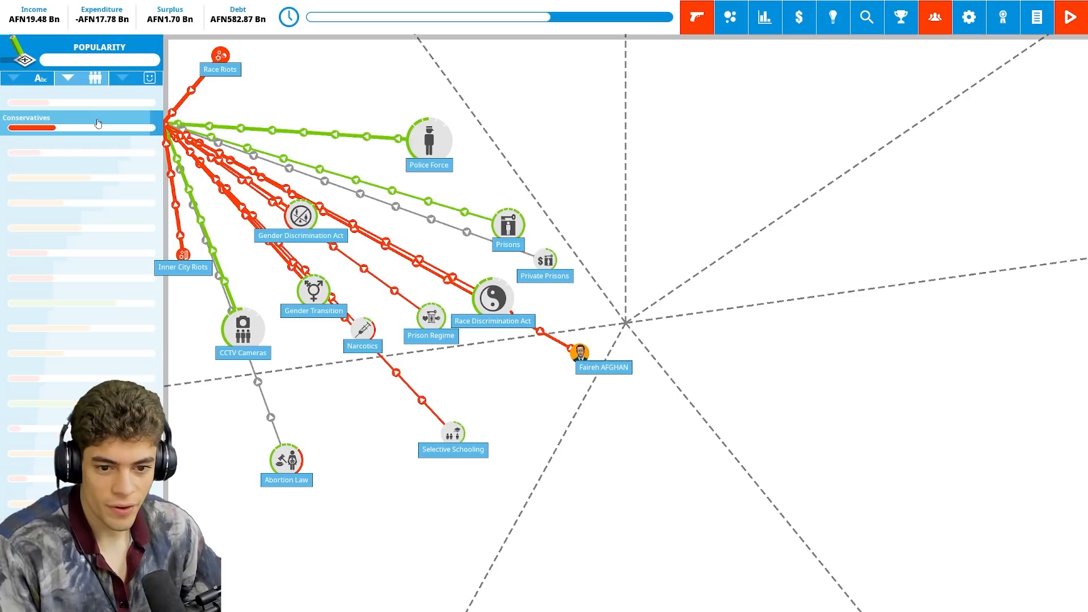
Step: Return to the policy overview and close the Racial Tension details
{"action": "left_click", "coordinate": [545, 259]}
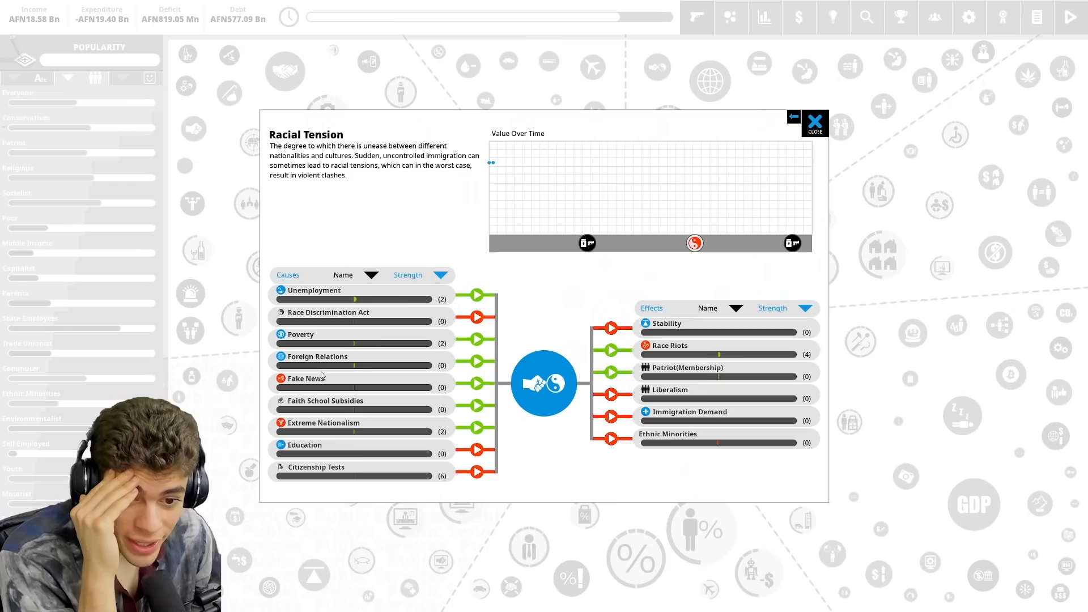
{"action": "left_click", "coordinate": [814, 127]}
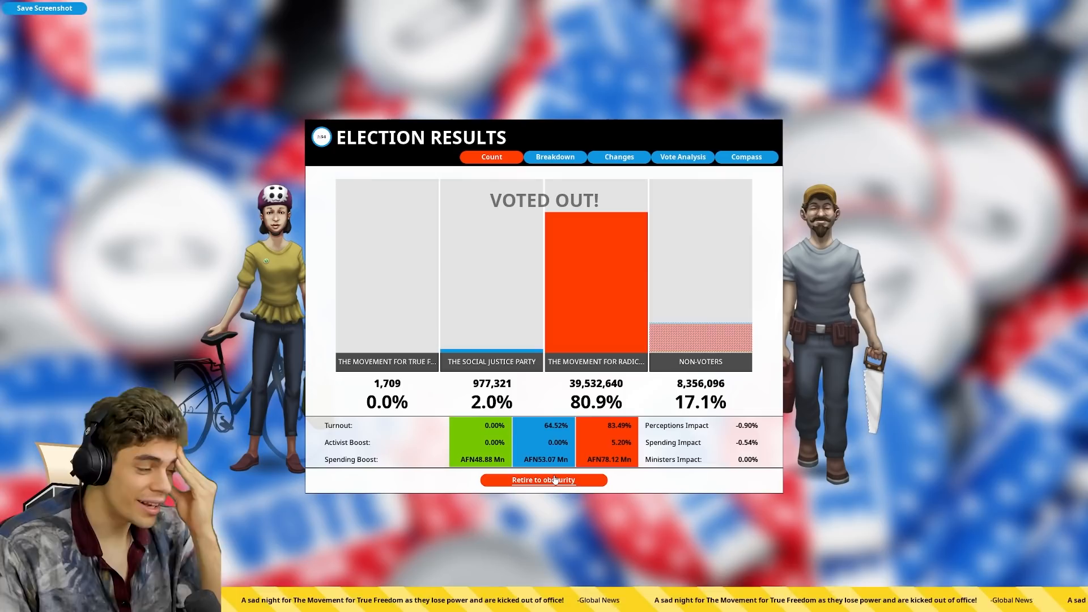
Step: Open the Changes tab on the Election Results screen
{"action": "left_click", "coordinate": [543, 479]}
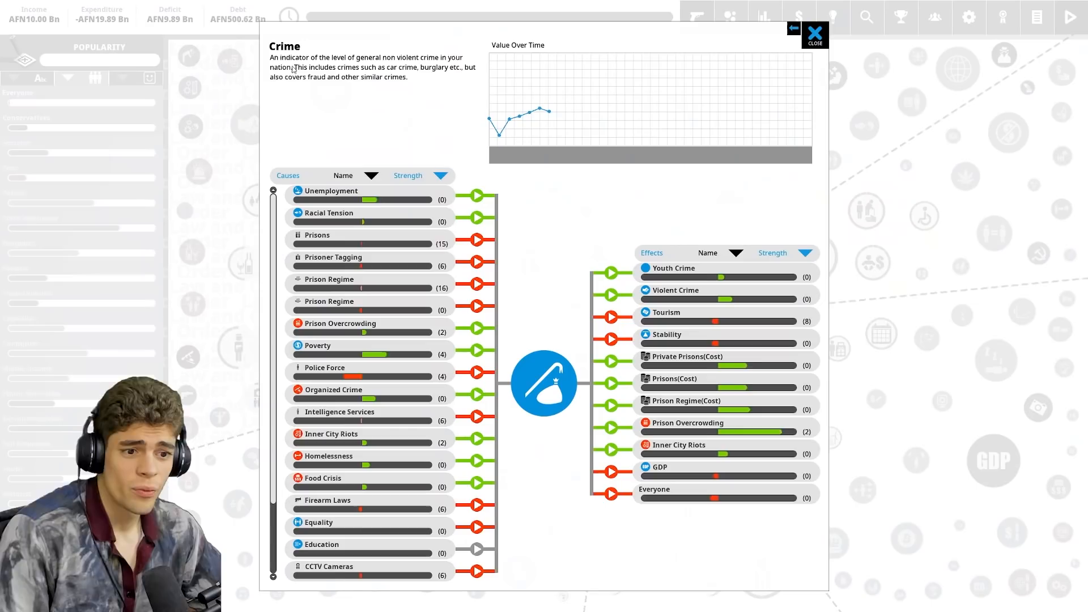
Step: Close the Crime details panel and end the turn
{"action": "left_click", "coordinate": [813, 33]}
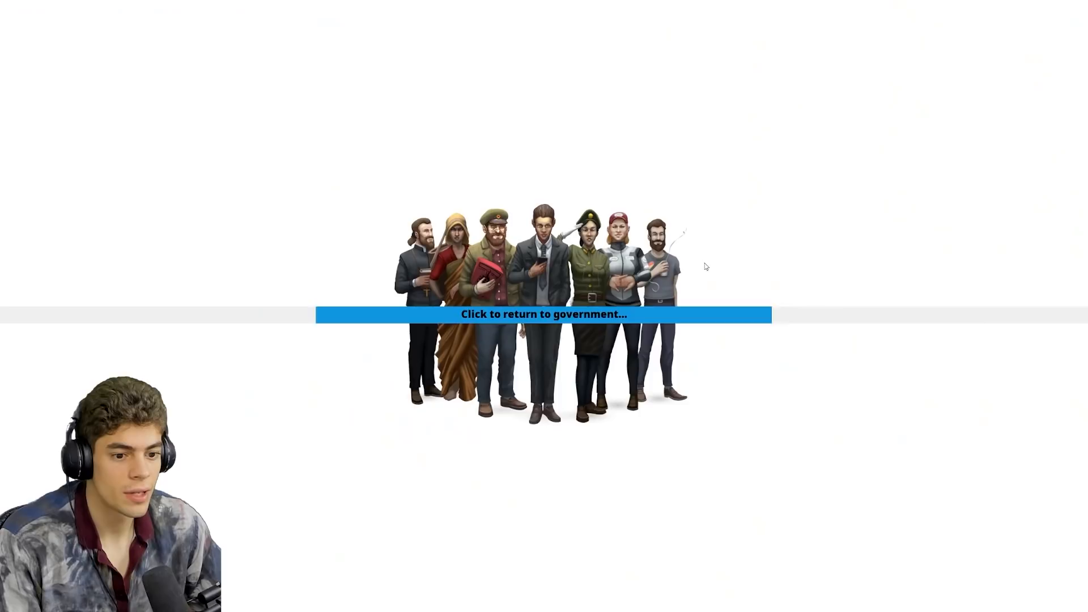
Step: Return to government and continue past the quarterly report
{"action": "left_click", "coordinate": [544, 313]}
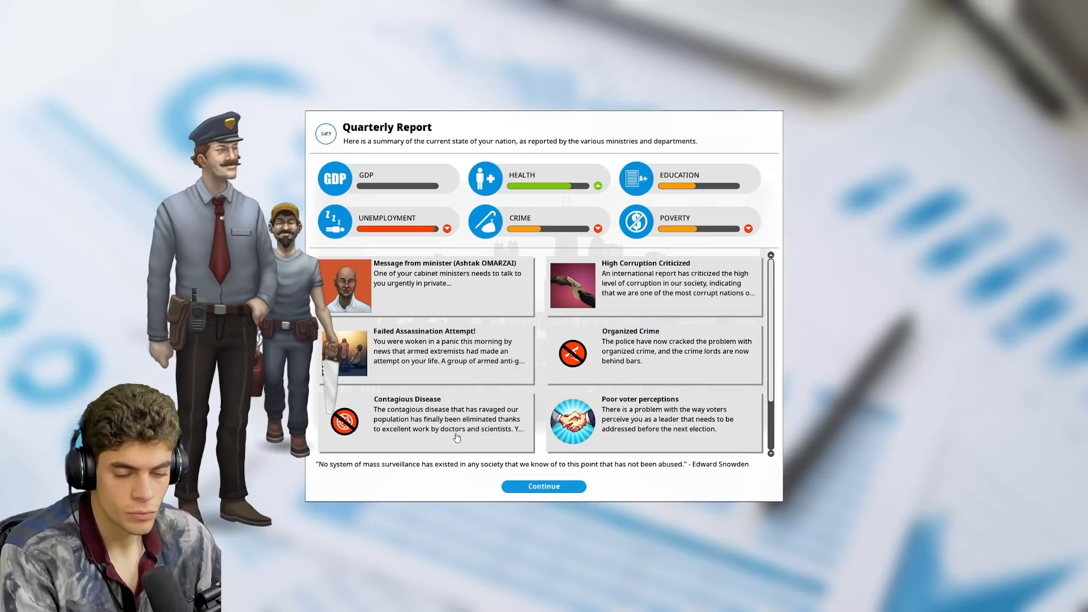
{"action": "left_click", "coordinate": [543, 486]}
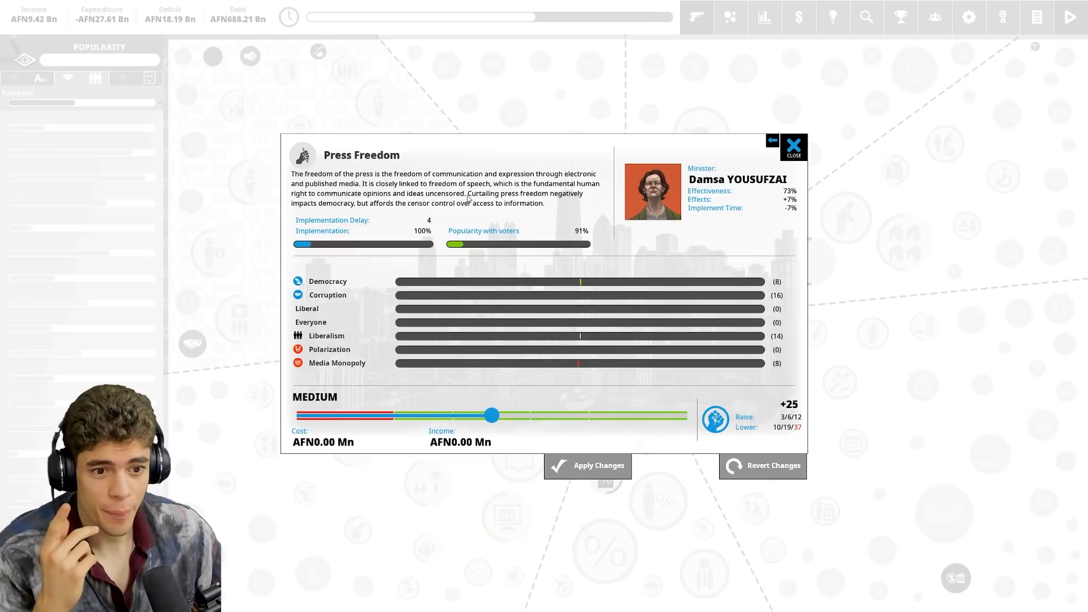
Step: Close the Press Freedom, Homelessness and voting intentions panels
{"action": "left_click", "coordinate": [793, 147]}
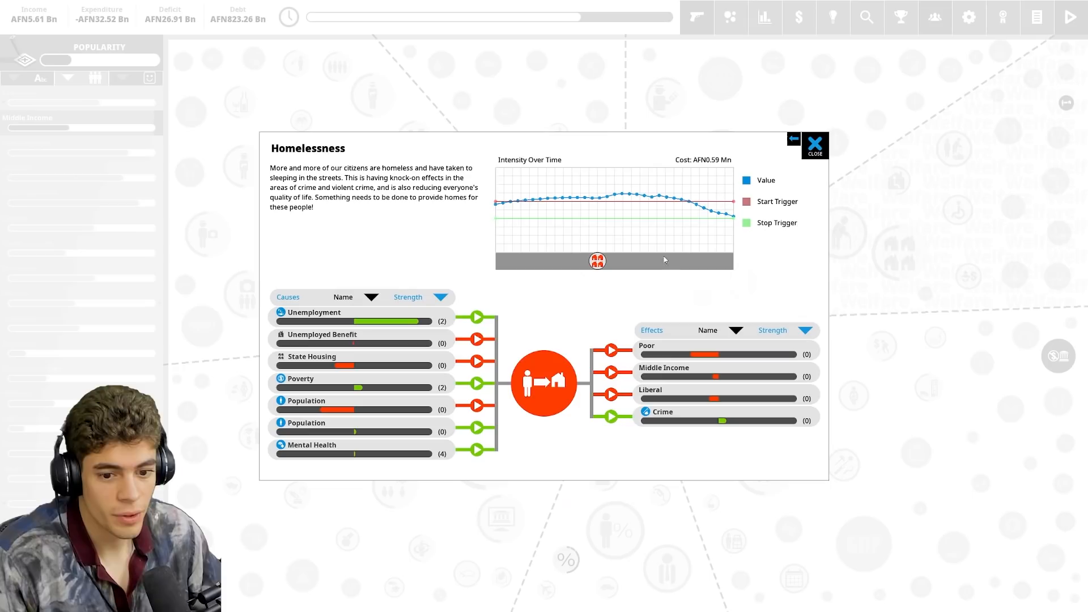
{"action": "left_click", "coordinate": [814, 145]}
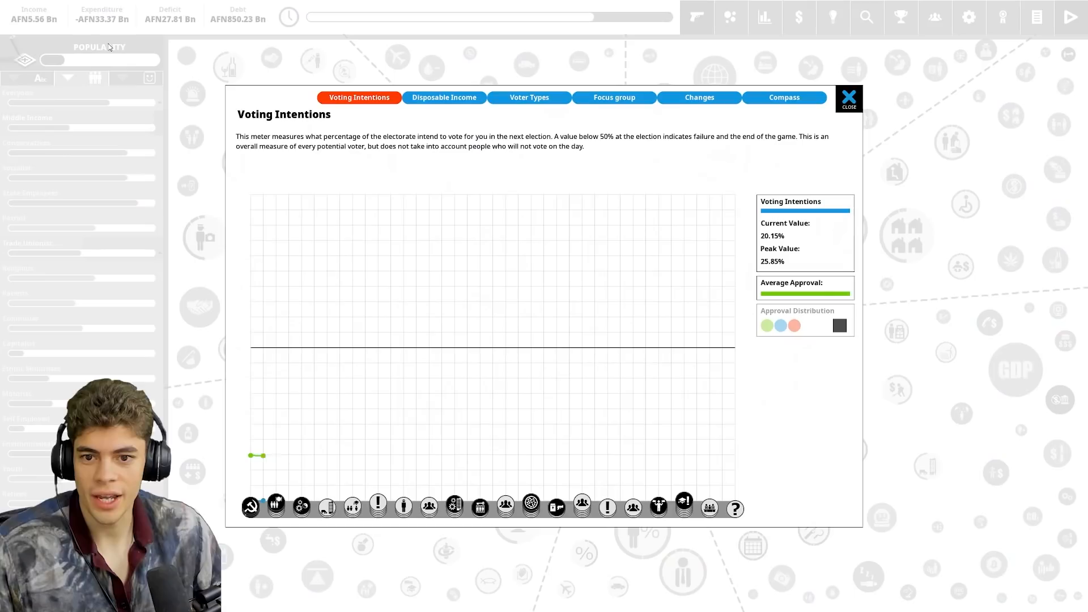
{"action": "left_click", "coordinate": [613, 96]}
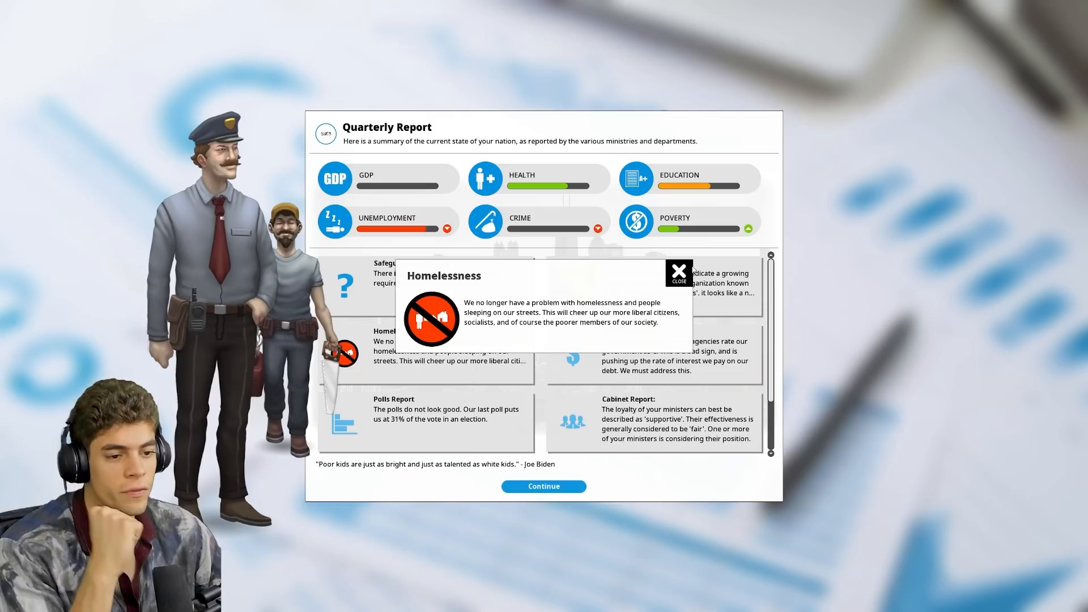
Step: Advance past the quarterly report and final effects polling to the election results
{"action": "left_click", "coordinate": [544, 485]}
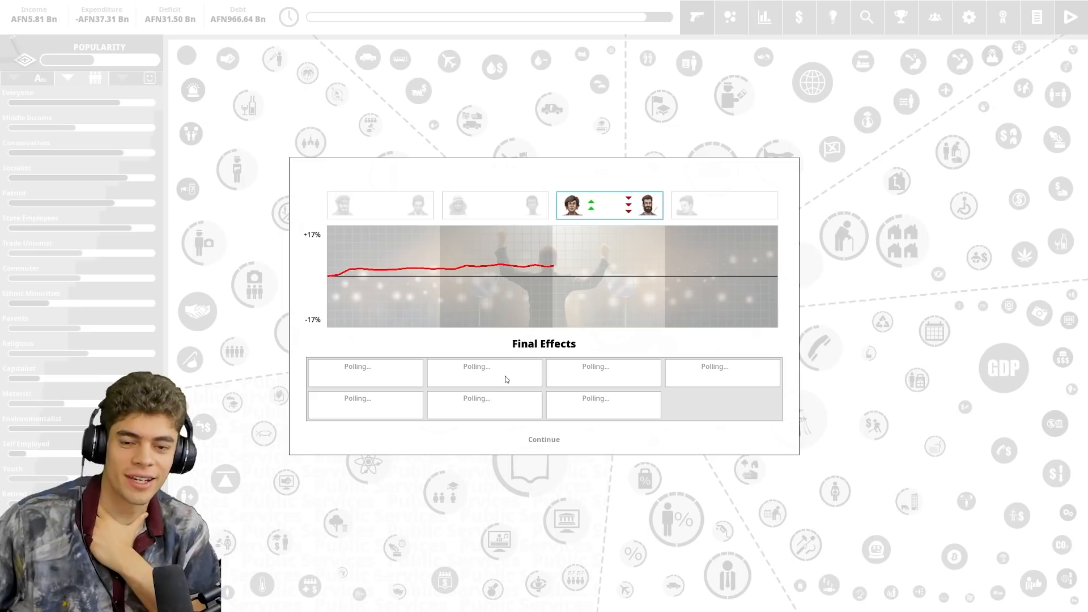
{"action": "left_click", "coordinate": [544, 439]}
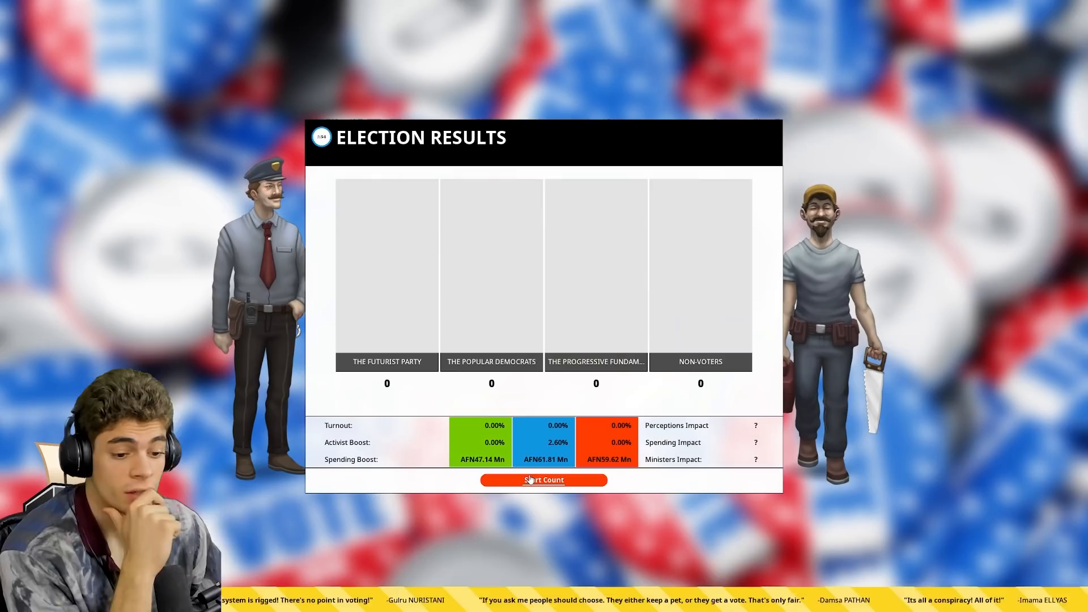
Step: Start the vote count and proceed to the Foreign Policy minister recruitment list
{"action": "left_click", "coordinate": [543, 480]}
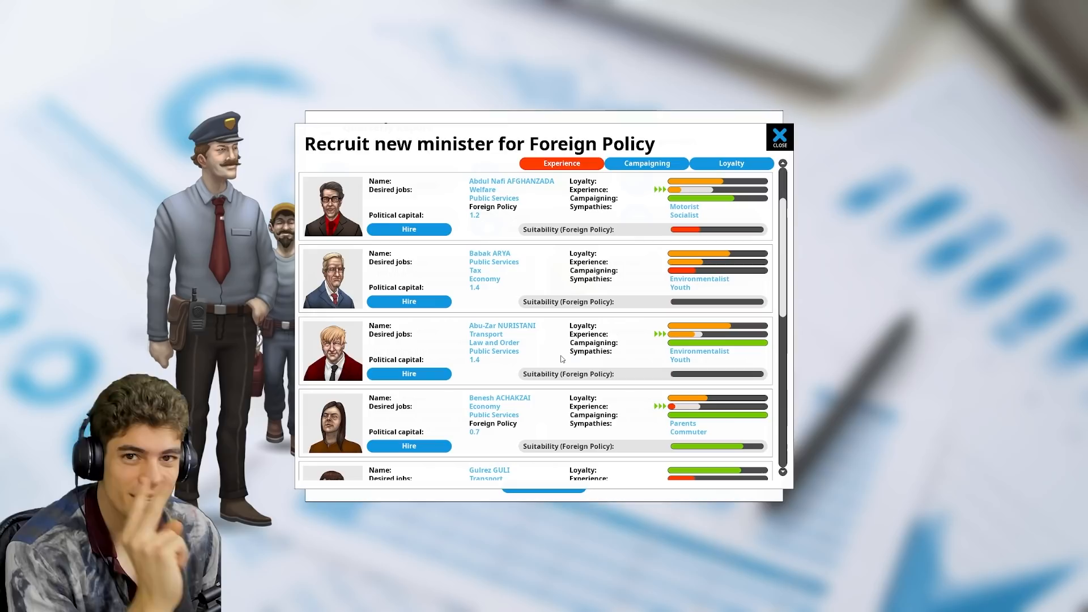
Step: Scroll the candidate list and hire a new Foreign Policy minister
{"action": "scroll", "scroll_direction": "down", "scroll_amount": 3}
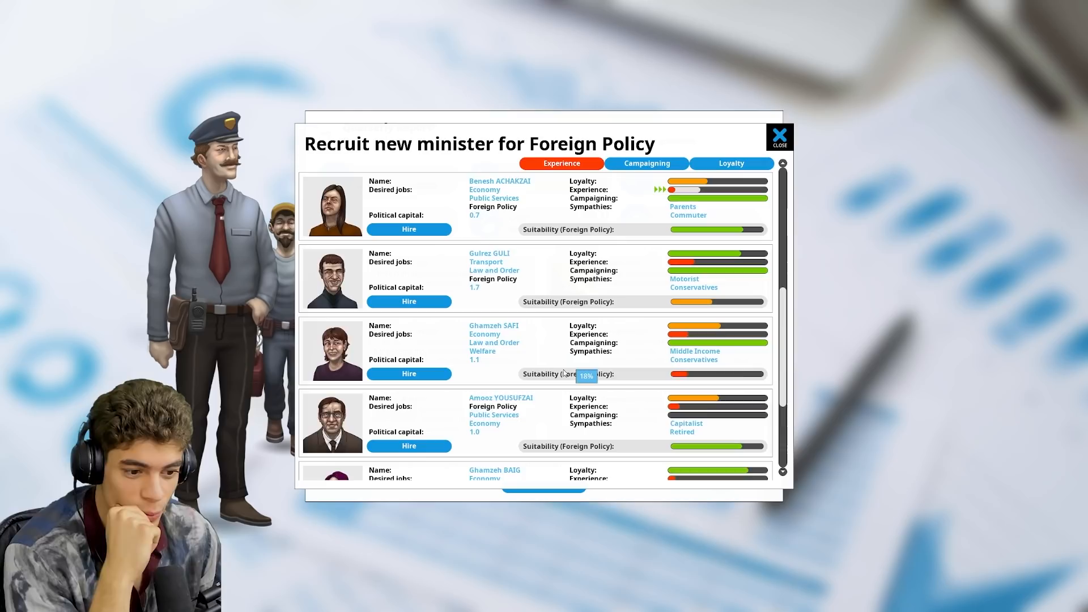
{"action": "left_click", "coordinate": [778, 136]}
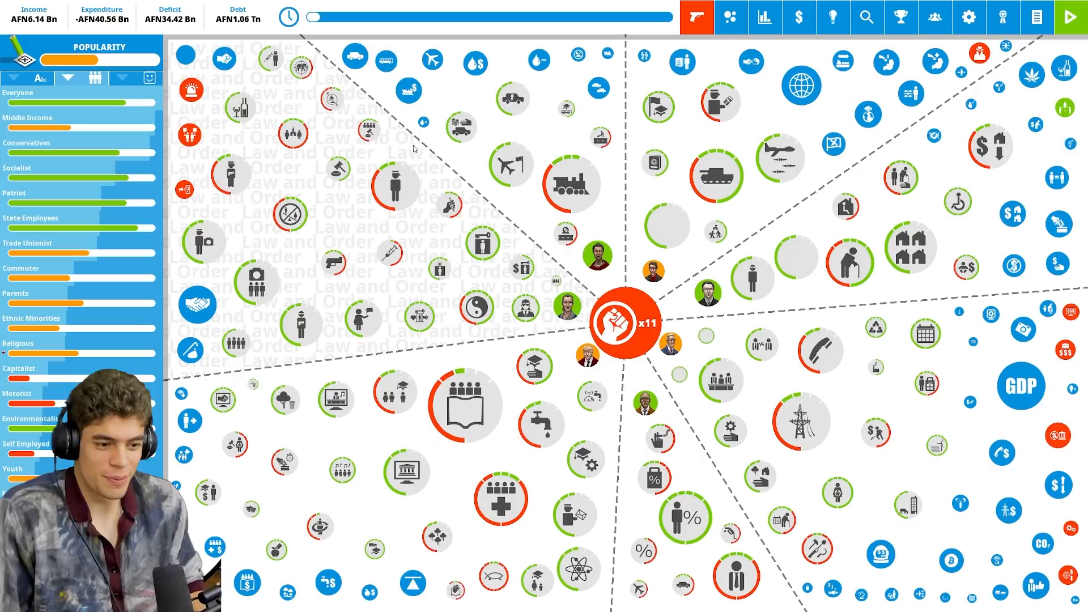
Step: Review GDP, Race Discrimination Act and Stability, then adopt Skilled Immigration Incentives at maximum
{"action": "left_click", "coordinate": [1020, 387]}
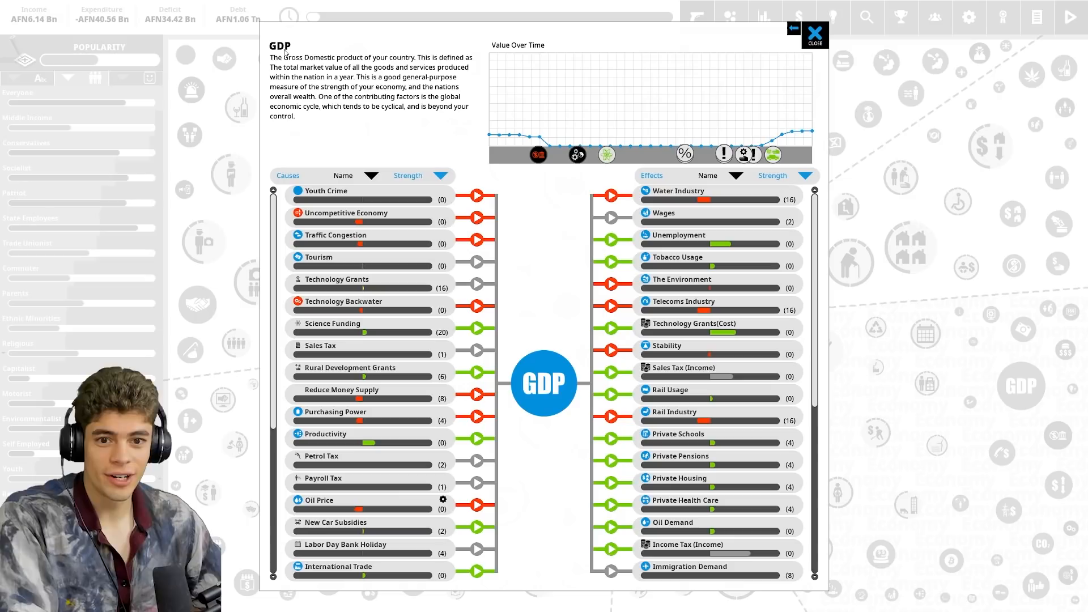
{"action": "left_click", "coordinate": [814, 33]}
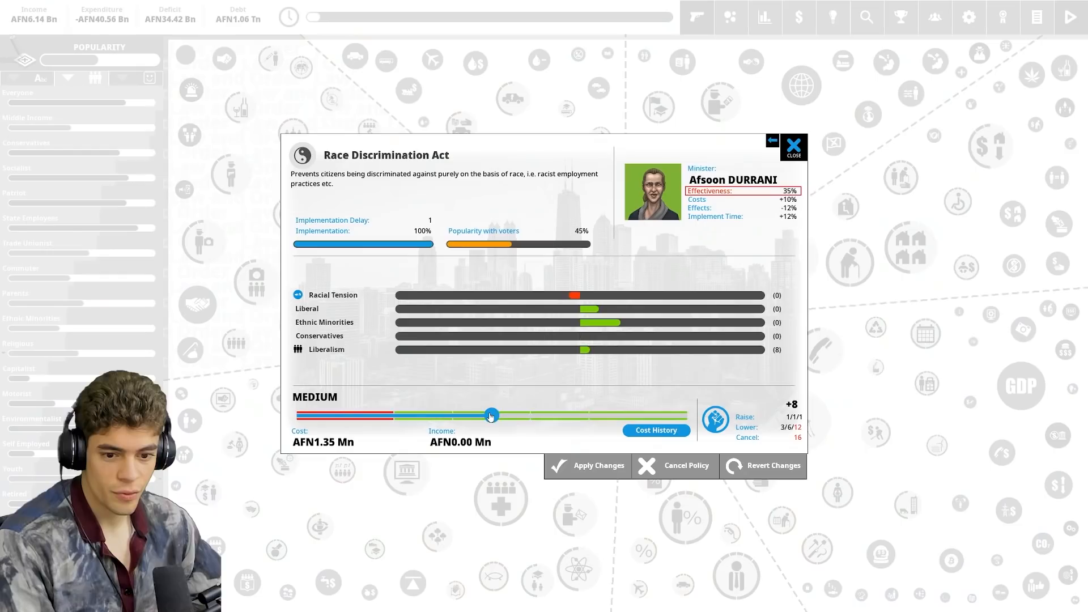
{"action": "left_click", "coordinate": [793, 147]}
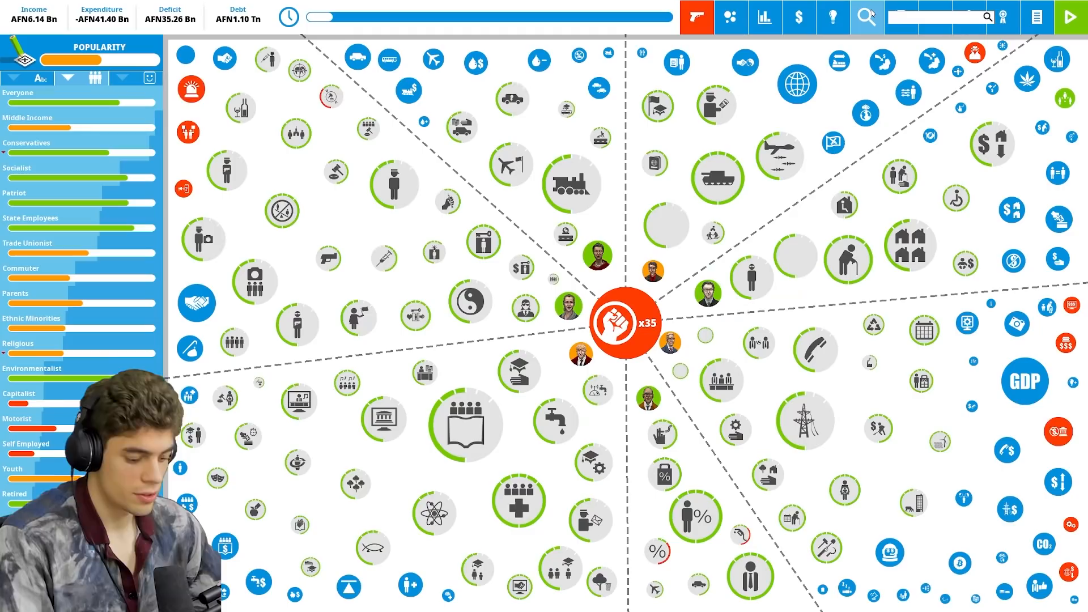
{"action": "left_click", "coordinate": [622, 322]}
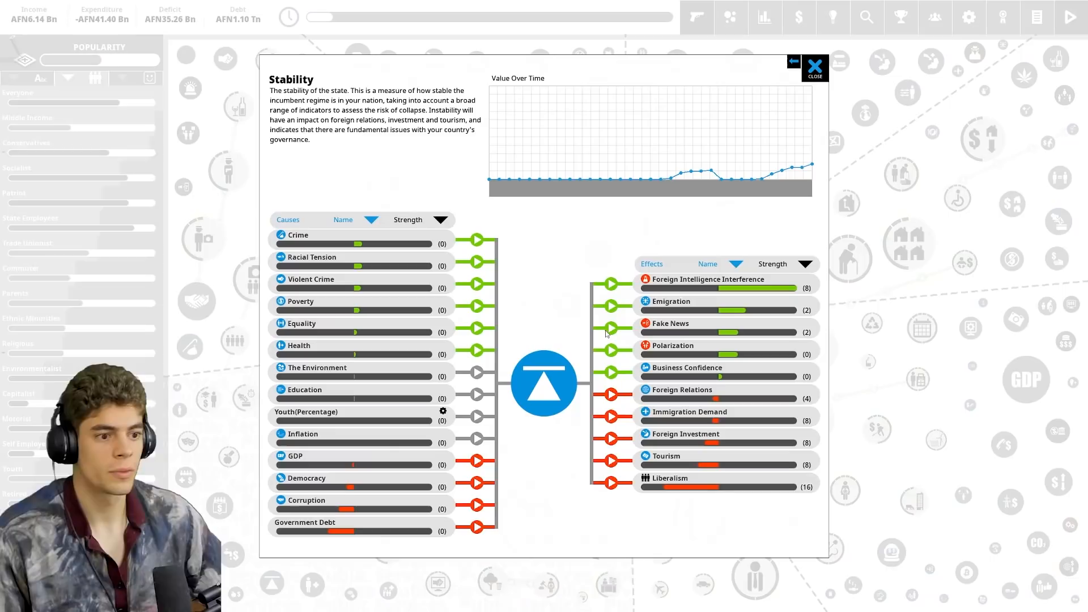
{"action": "left_click", "coordinate": [708, 278]}
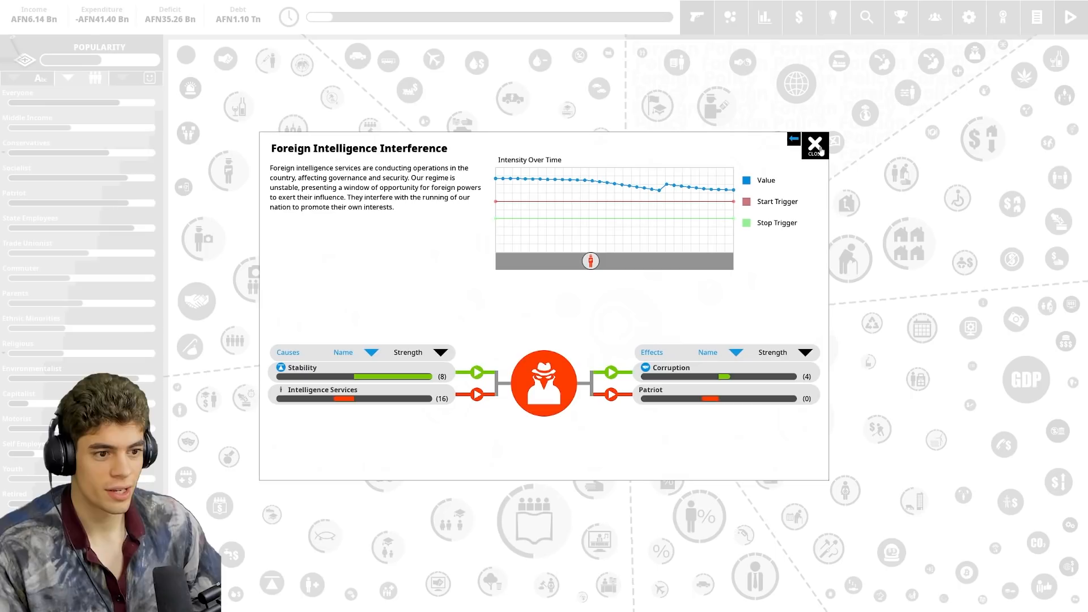
{"action": "left_click", "coordinate": [815, 145]}
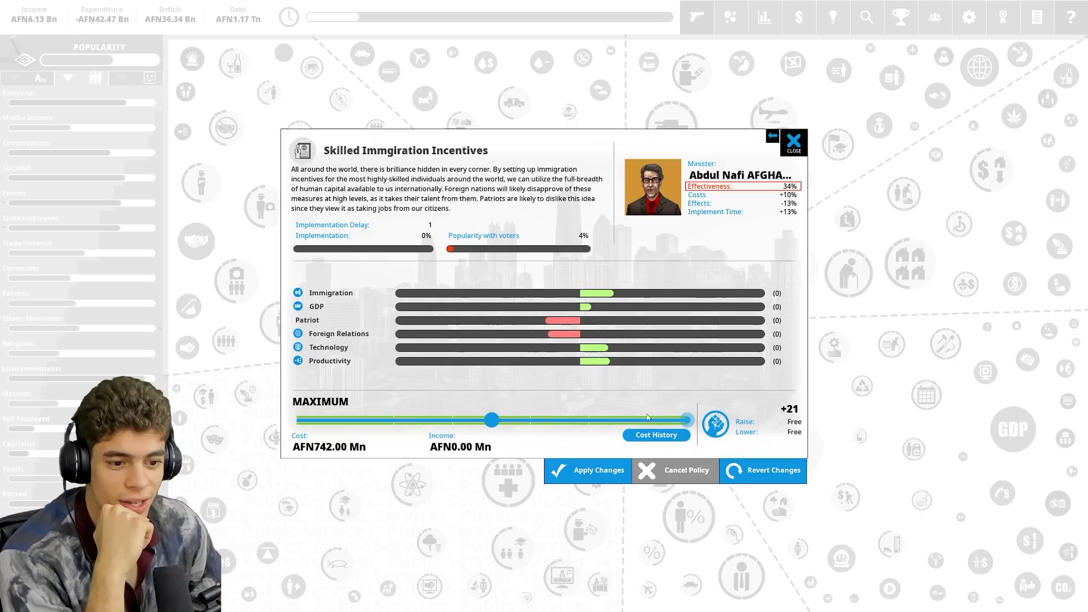
{"action": "left_click", "coordinate": [315, 306]}
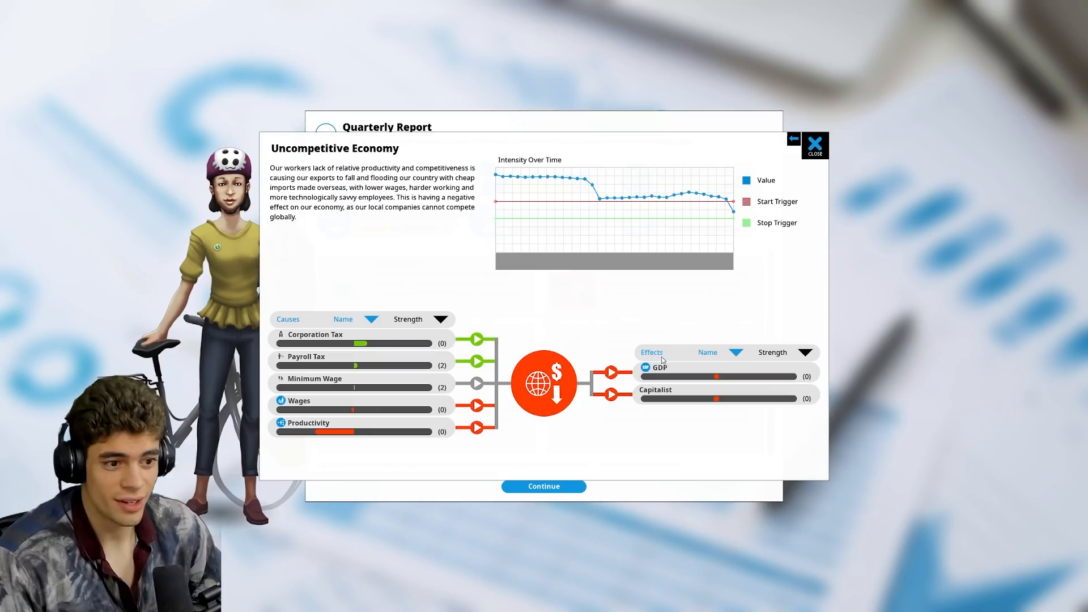
Step: Close the Uncompetitive Economy and Technological Advantage details and dismiss the Academic Paradise achievement
{"action": "left_click", "coordinate": [813, 145]}
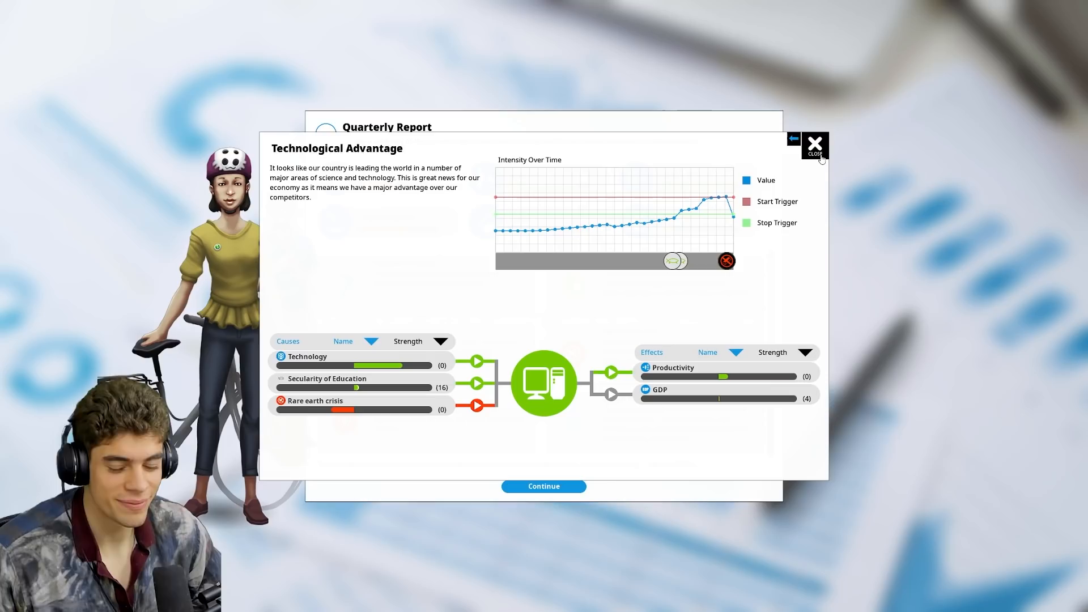
{"action": "left_click", "coordinate": [815, 146]}
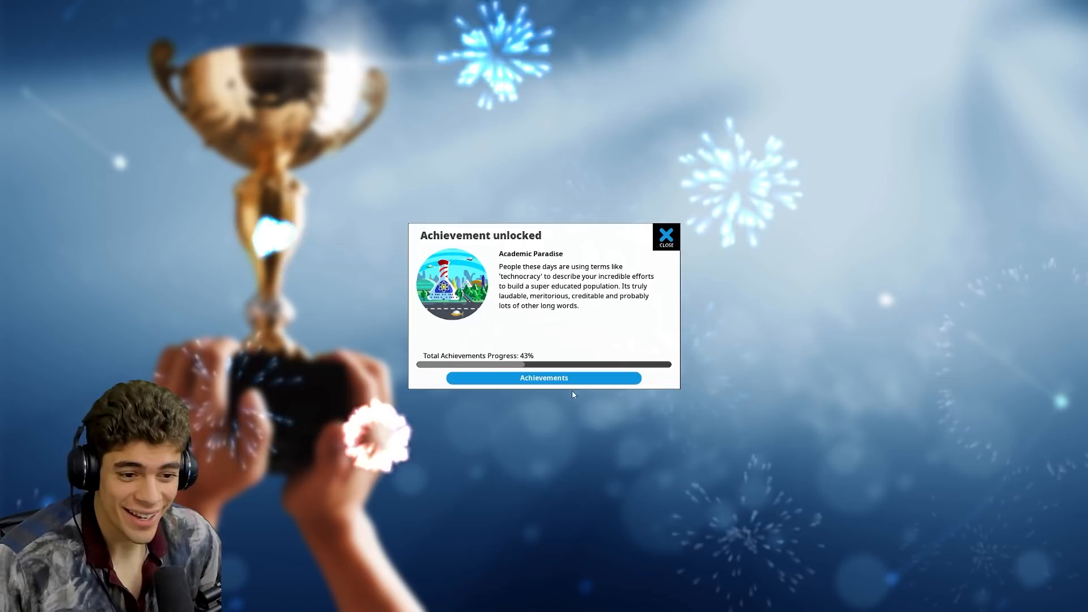
{"action": "left_click", "coordinate": [663, 237]}
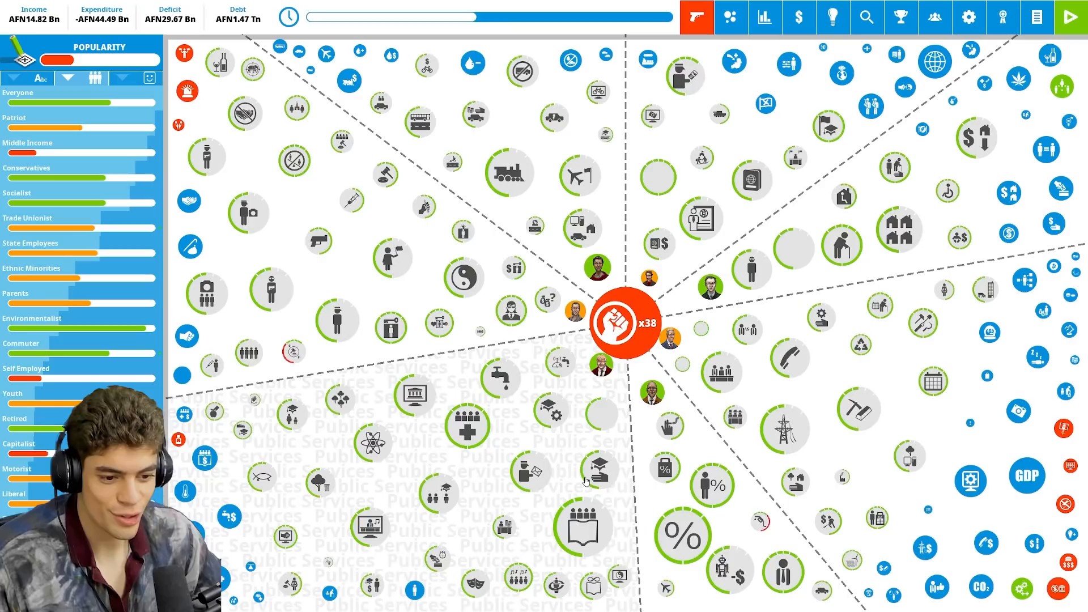
Step: Check the finance charts and Patriot voter group, then browse foreign policy ideas
{"action": "left_click", "coordinate": [763, 17]}
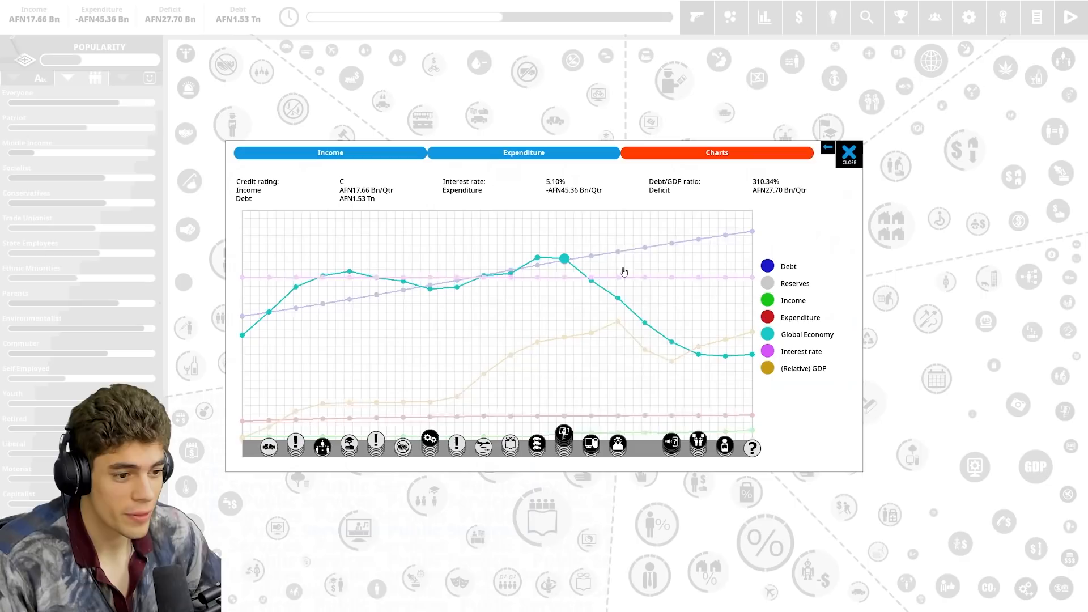
{"action": "left_click", "coordinate": [848, 152]}
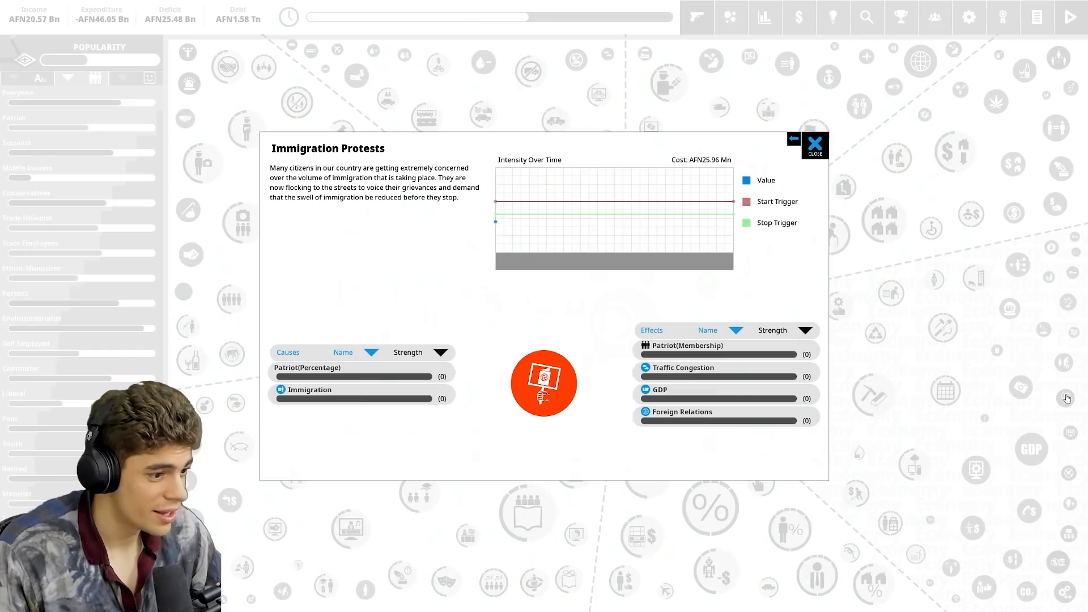
{"action": "left_click", "coordinate": [813, 148]}
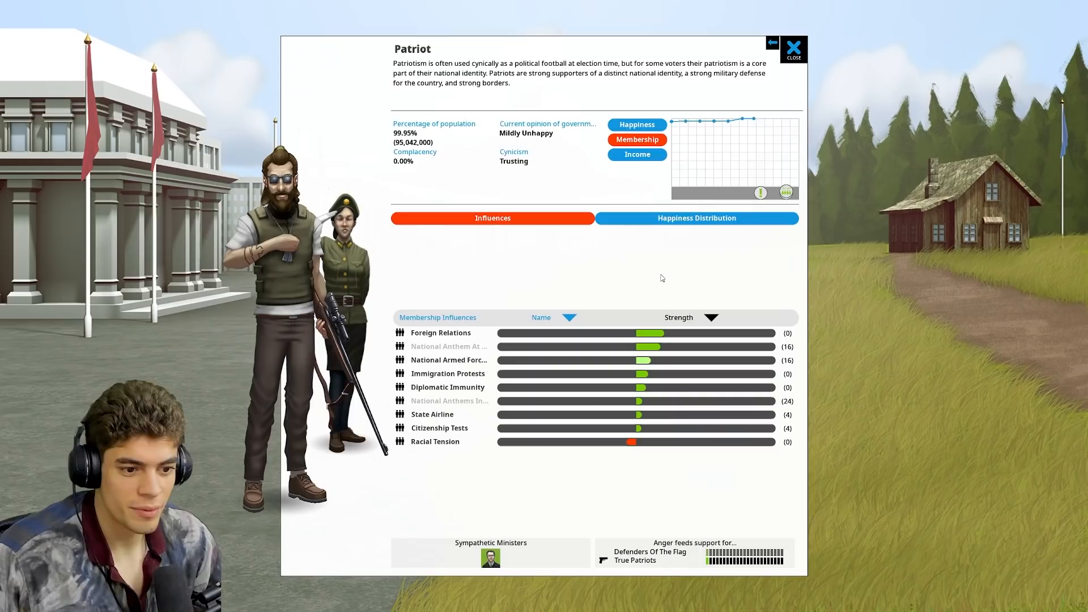
{"action": "left_click", "coordinate": [440, 332]}
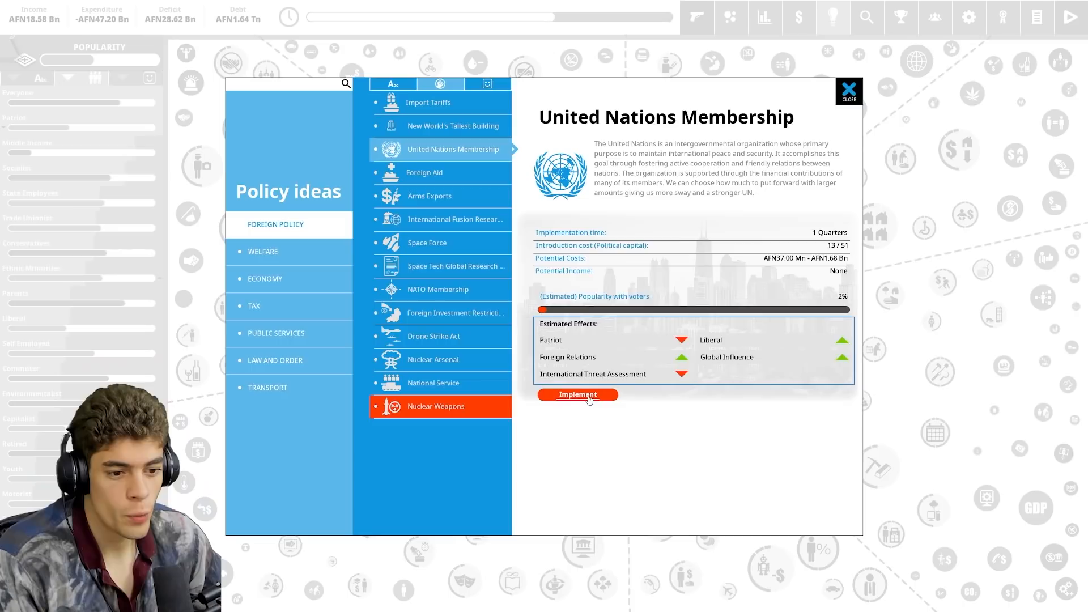
Step: Implement United Nations Membership, then close the finance charts and electioneering screen
{"action": "left_click", "coordinate": [576, 395]}
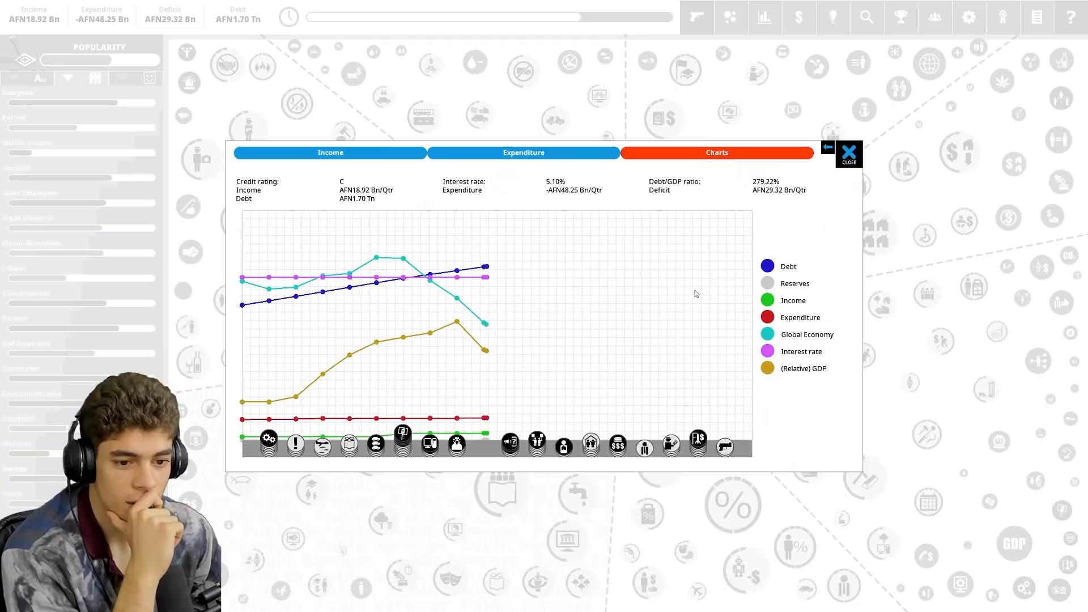
{"action": "left_click", "coordinate": [848, 151]}
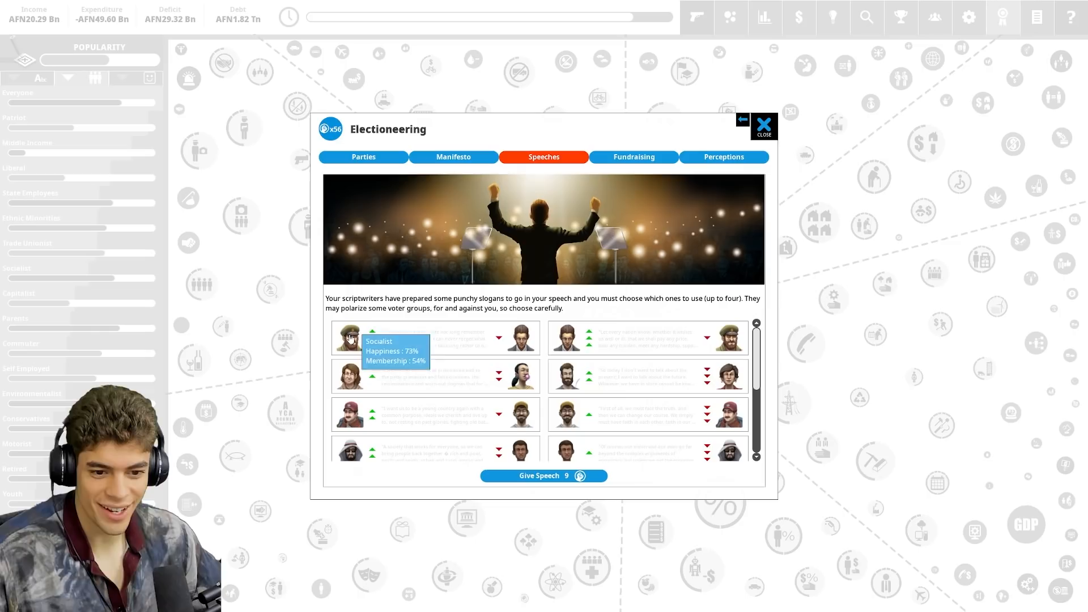
{"action": "mouse_move", "coordinate": [470, 405]}
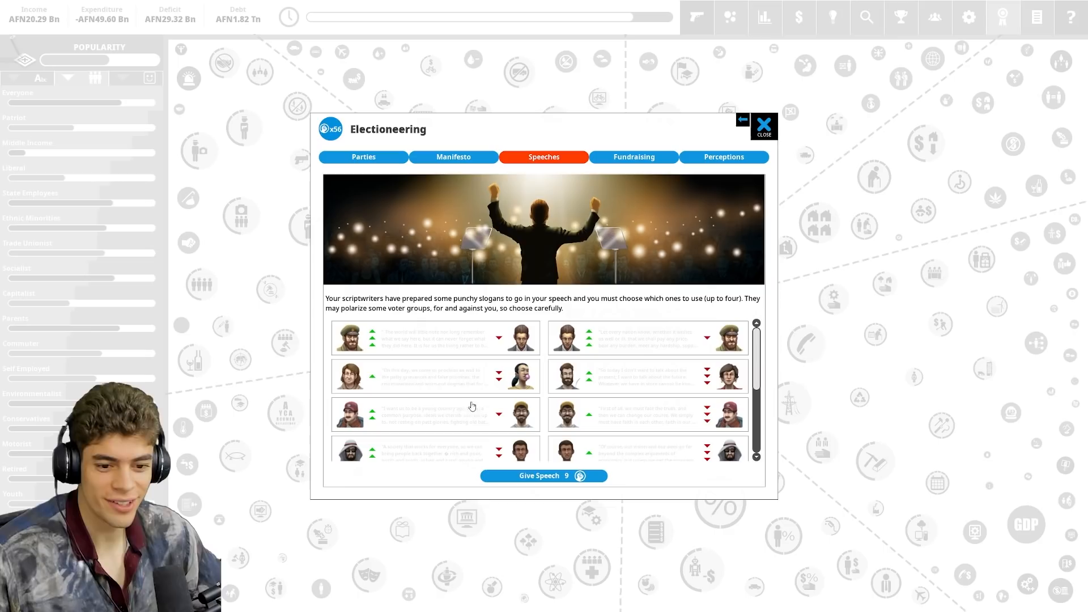
{"action": "left_click", "coordinate": [763, 125]}
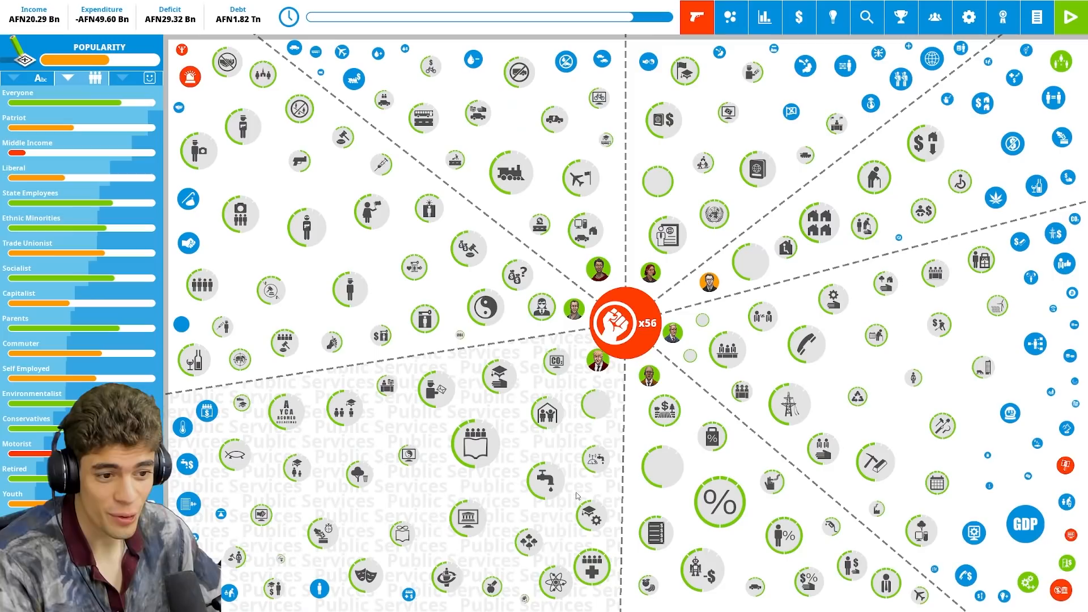
Step: Adjust the Abortion Law and Press Freedom policy settings
{"action": "left_click", "coordinate": [621, 322]}
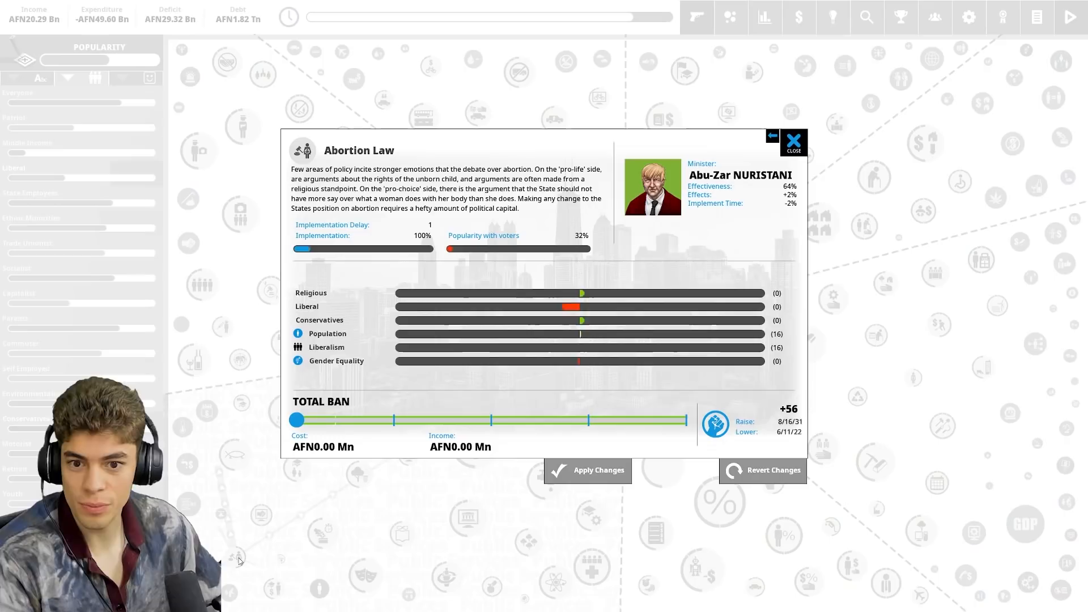
{"action": "left_click", "coordinate": [793, 145]}
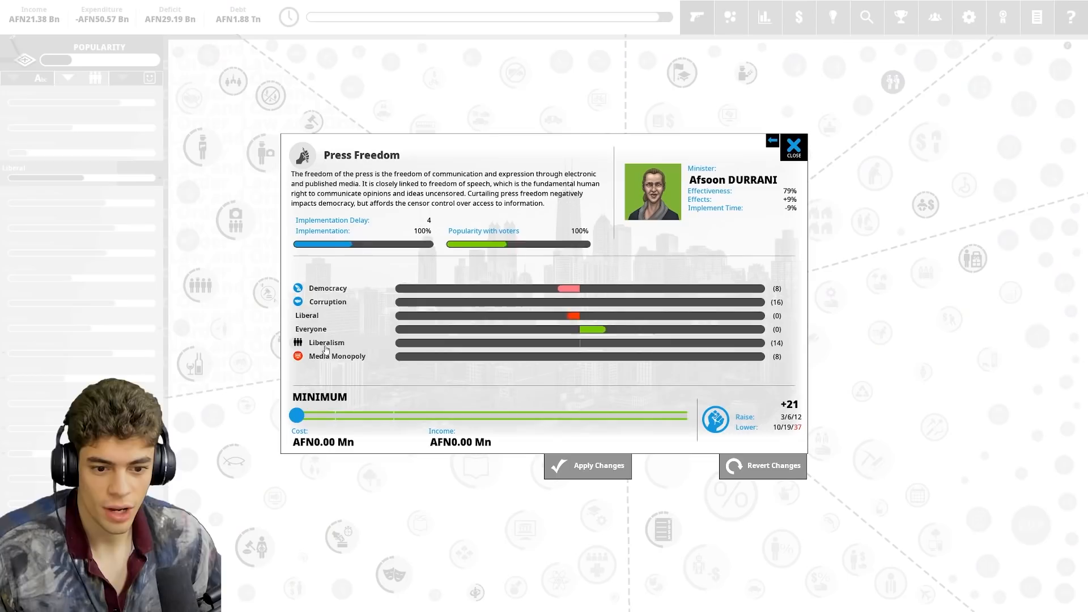
{"action": "left_click", "coordinate": [792, 146]}
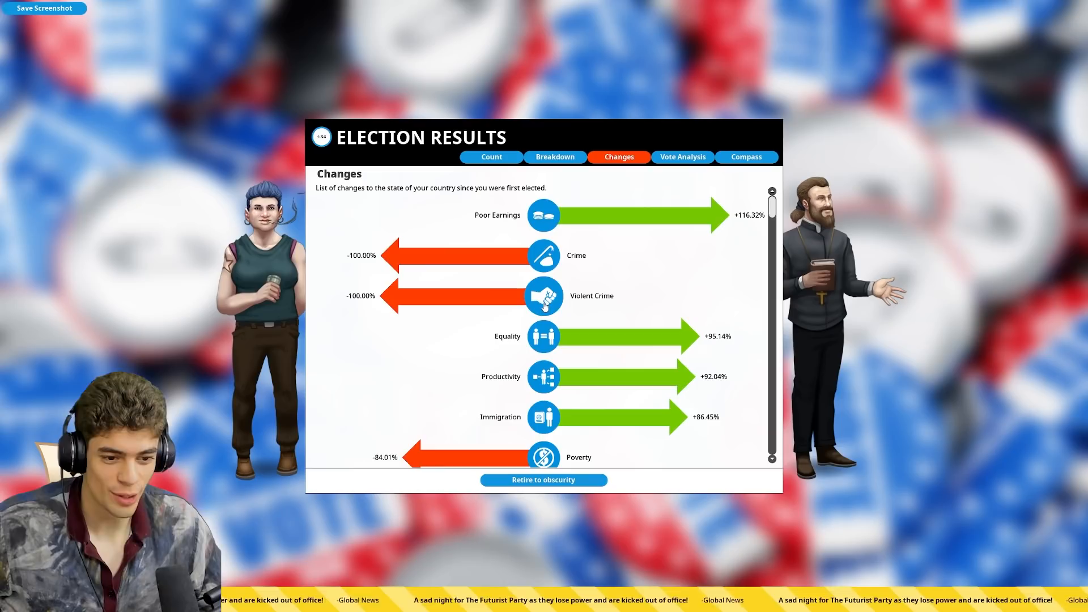
Step: Scroll the national changes, then view Compass, Vote Analysis, Changes, Breakdown and Compass again
{"action": "scroll", "scroll_direction": "down", "scroll_amount": 3}
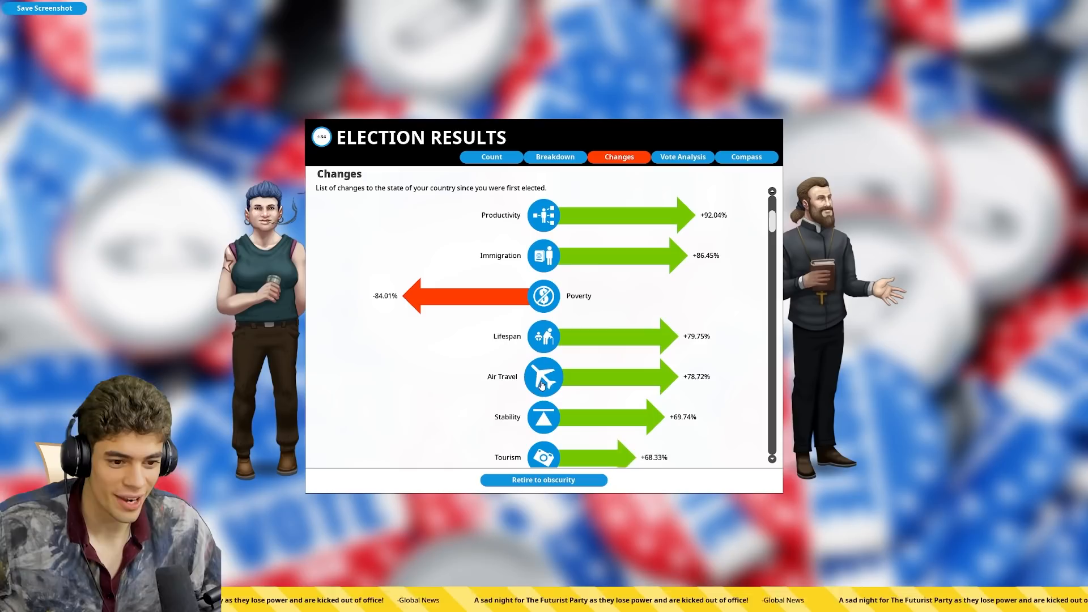
{"action": "scroll", "scroll_direction": "down", "scroll_amount": 3}
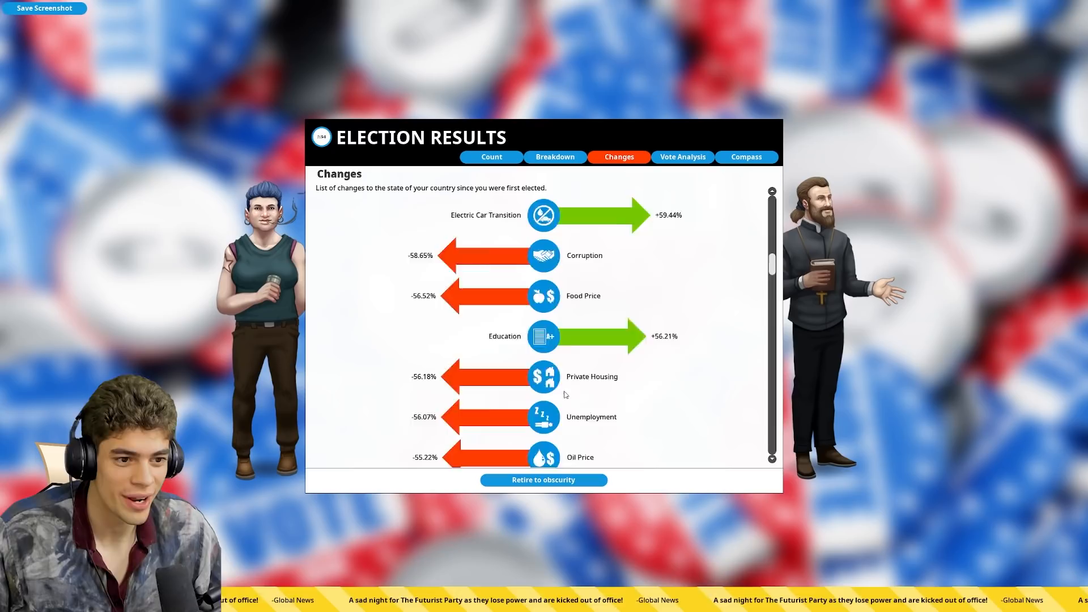
{"action": "left_click", "coordinate": [746, 157]}
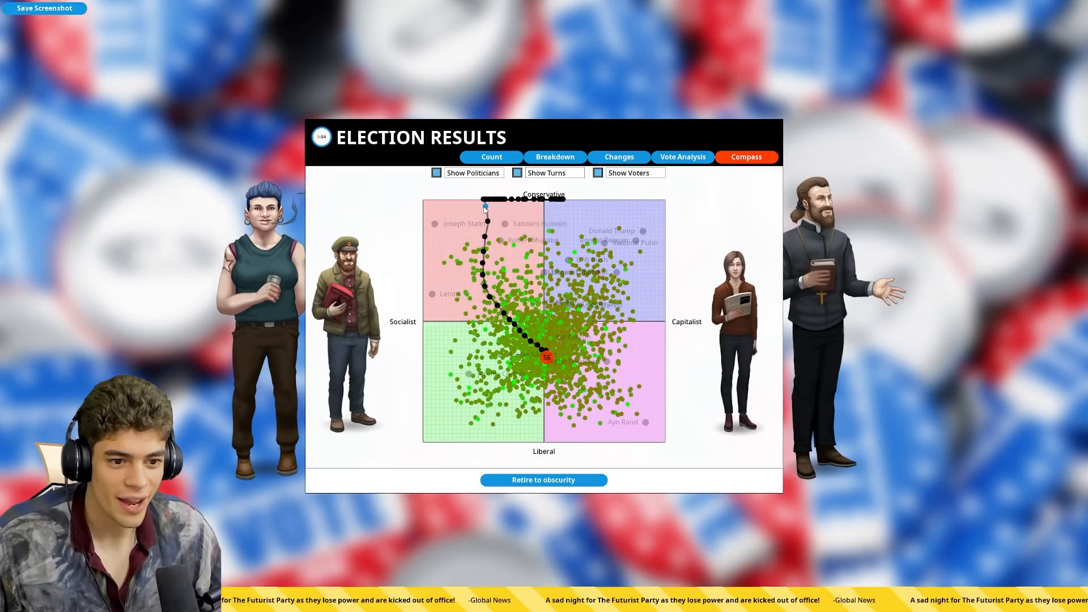
{"action": "left_click", "coordinate": [683, 156]}
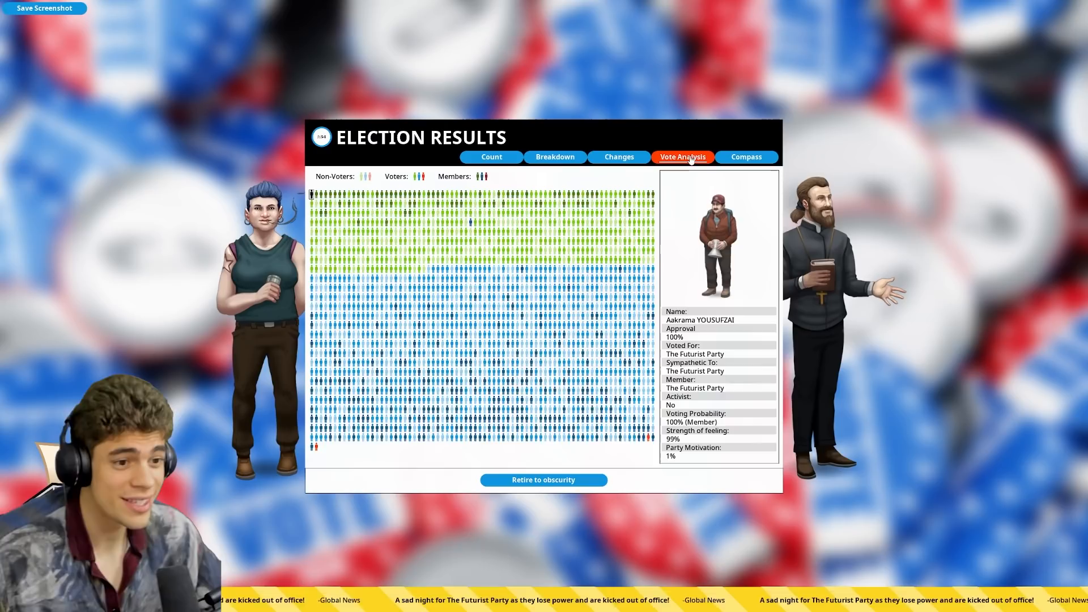
{"action": "left_click", "coordinate": [618, 156]}
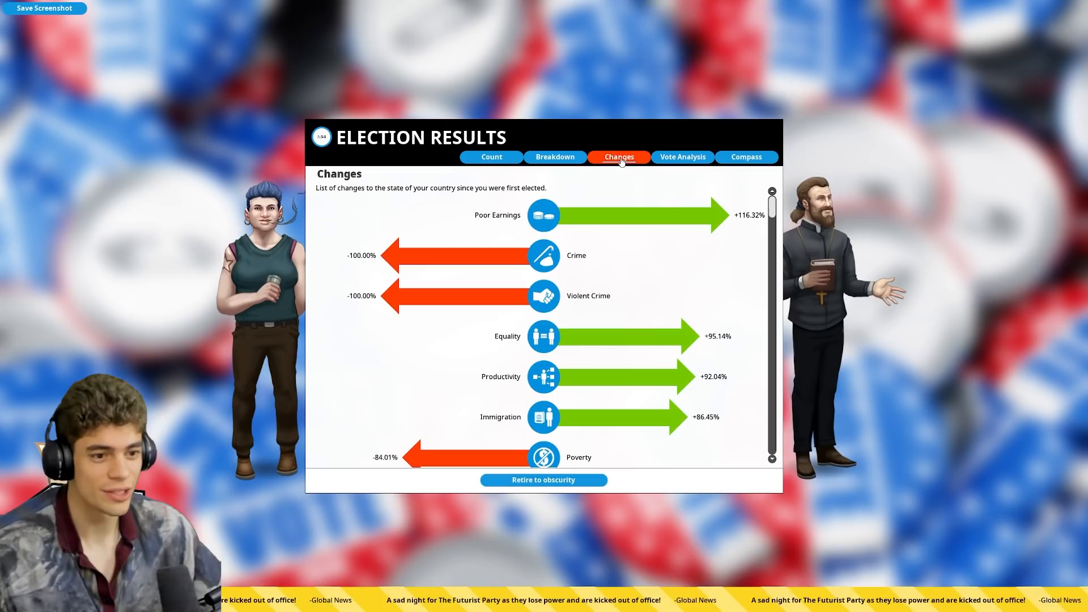
{"action": "left_click", "coordinate": [554, 157]}
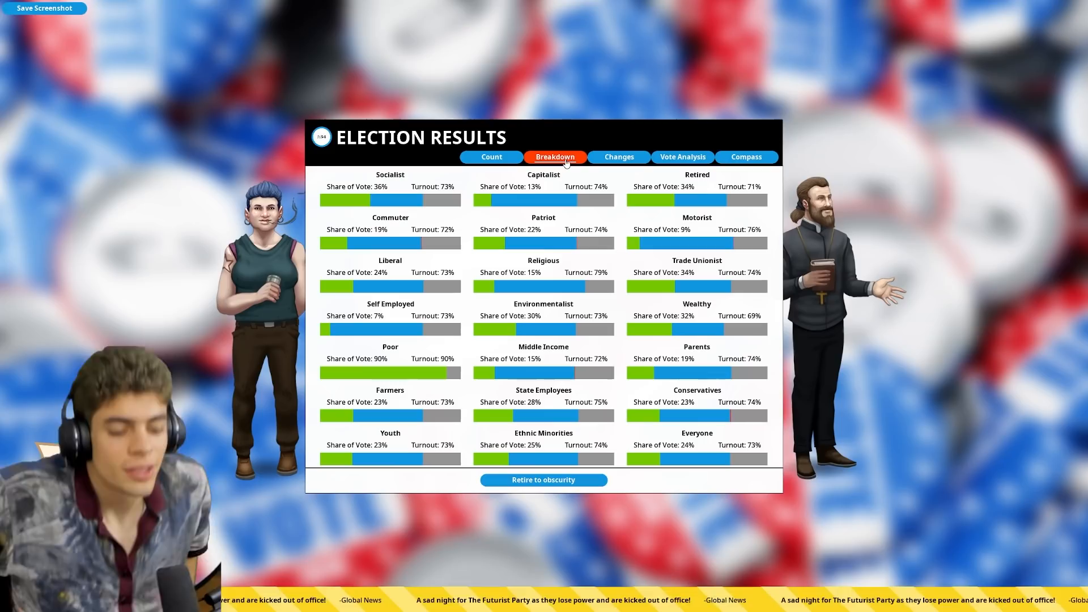
{"action": "left_click", "coordinate": [745, 157]}
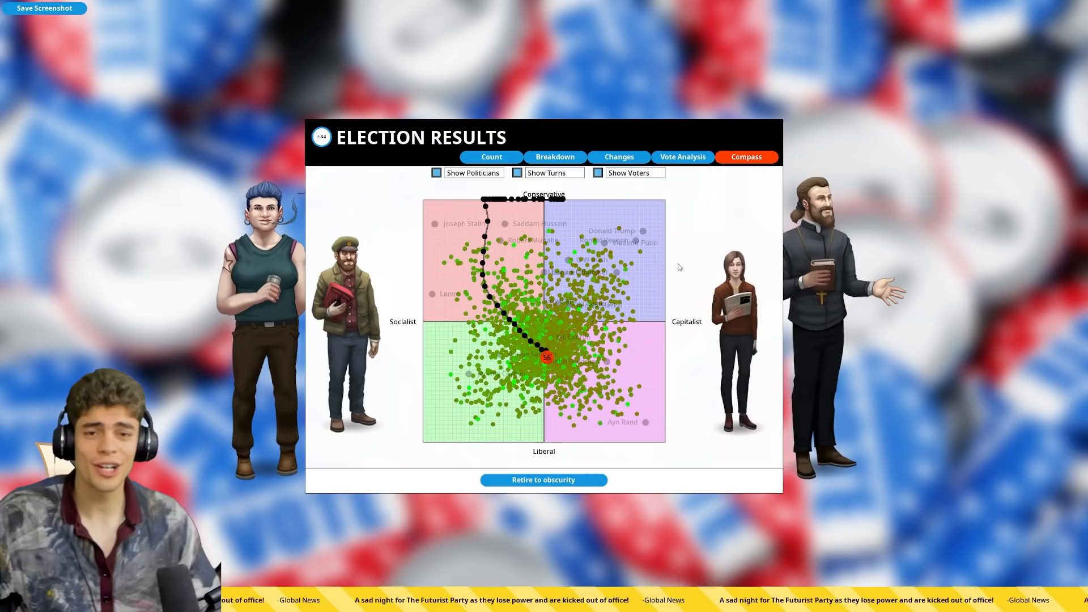